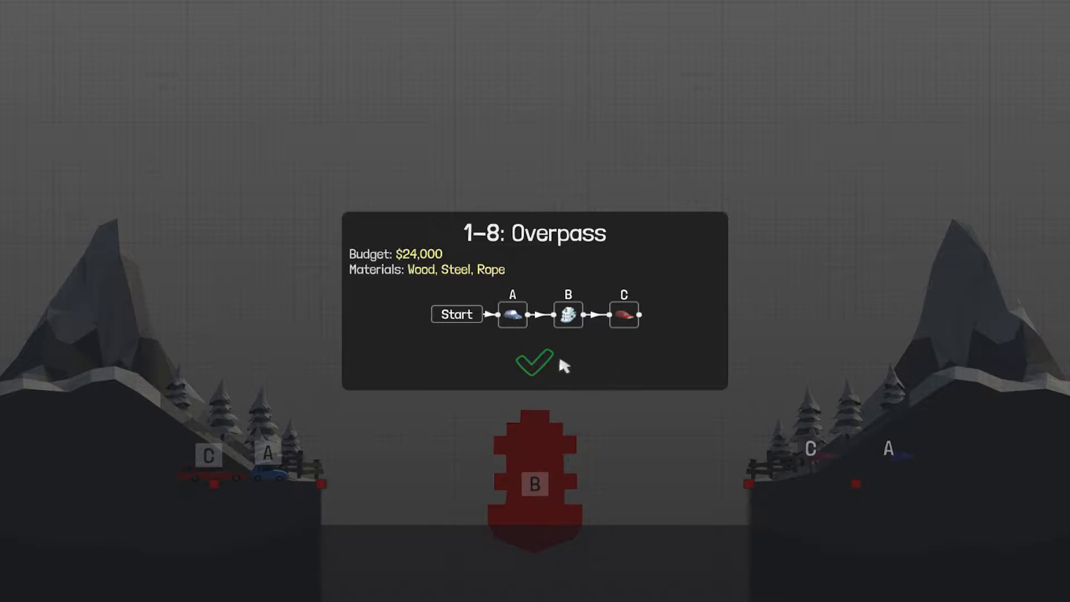
{"action": "mouse_move", "coordinate": [546, 369]}
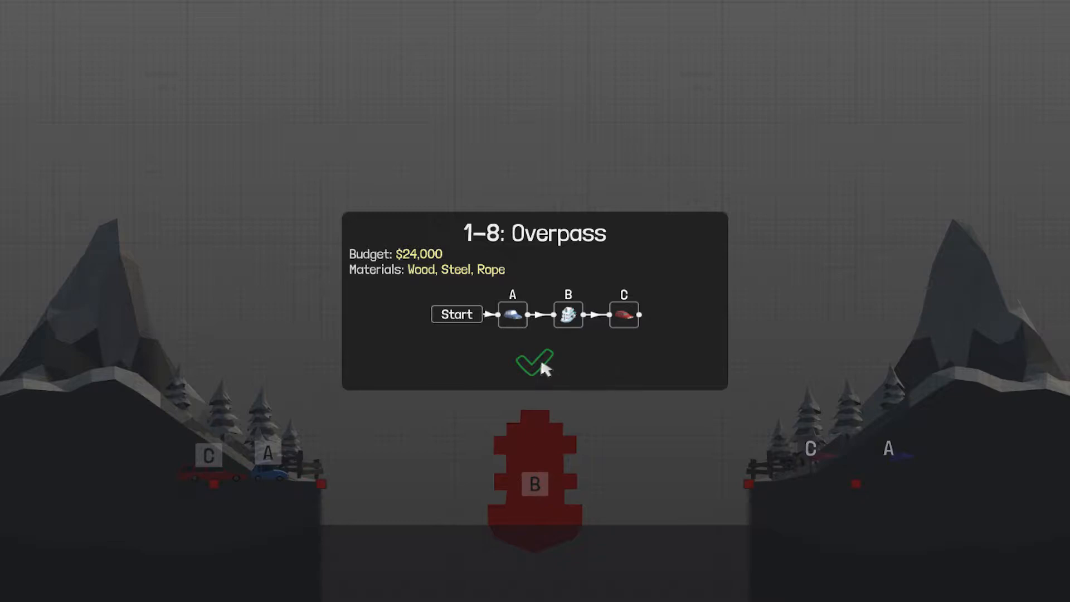
{"action": "mouse_move", "coordinate": [543, 318]}
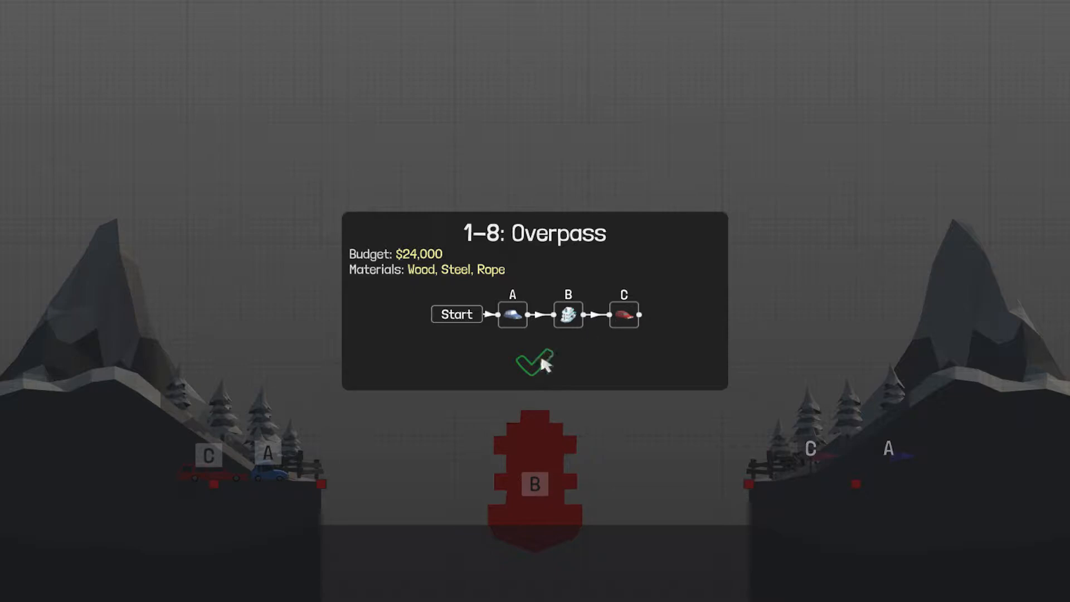
Dismiss the level card and raise a vertical hydraulic post from each bank anchor.
{"action": "left_click", "coordinate": [534, 362]}
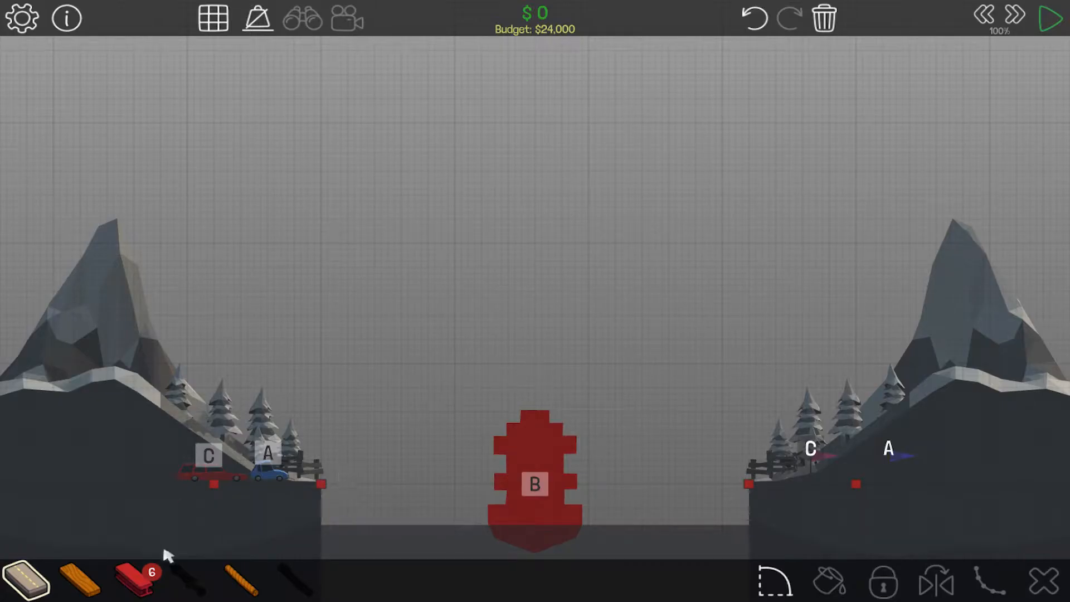
{"action": "mouse_move", "coordinate": [302, 511]}
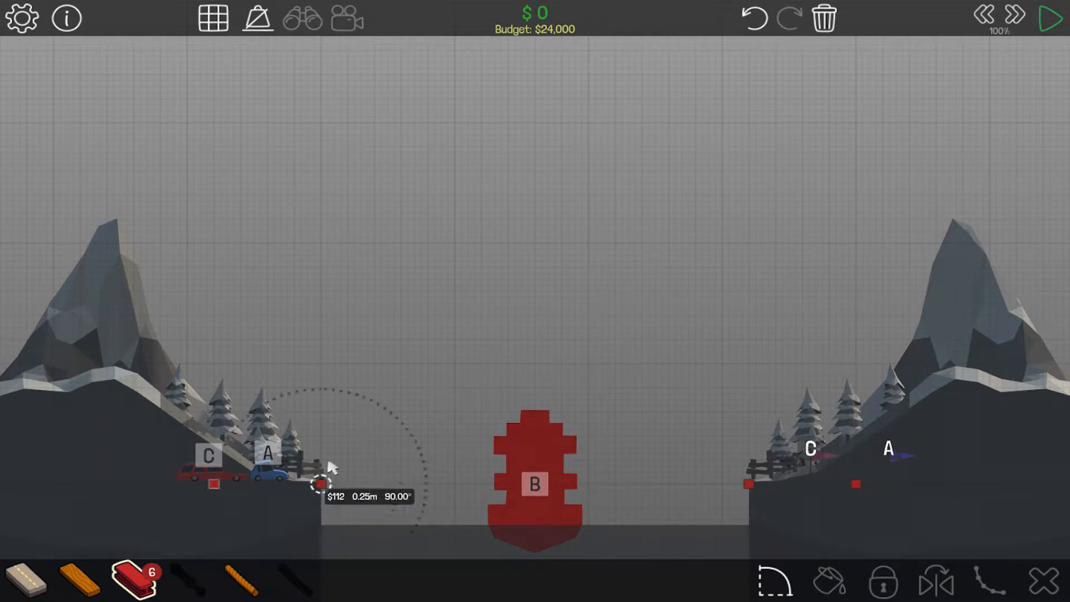
{"action": "left_click_drag", "start_coordinate": [321, 485], "coordinate": [325, 392]}
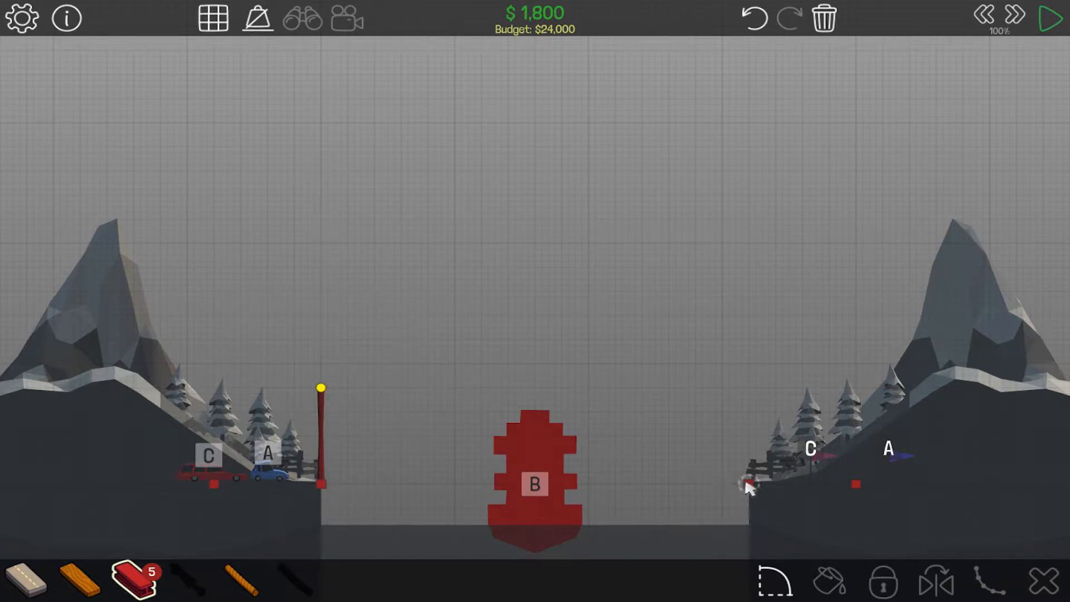
{"action": "left_click_drag", "start_coordinate": [747, 485], "coordinate": [747, 399]}
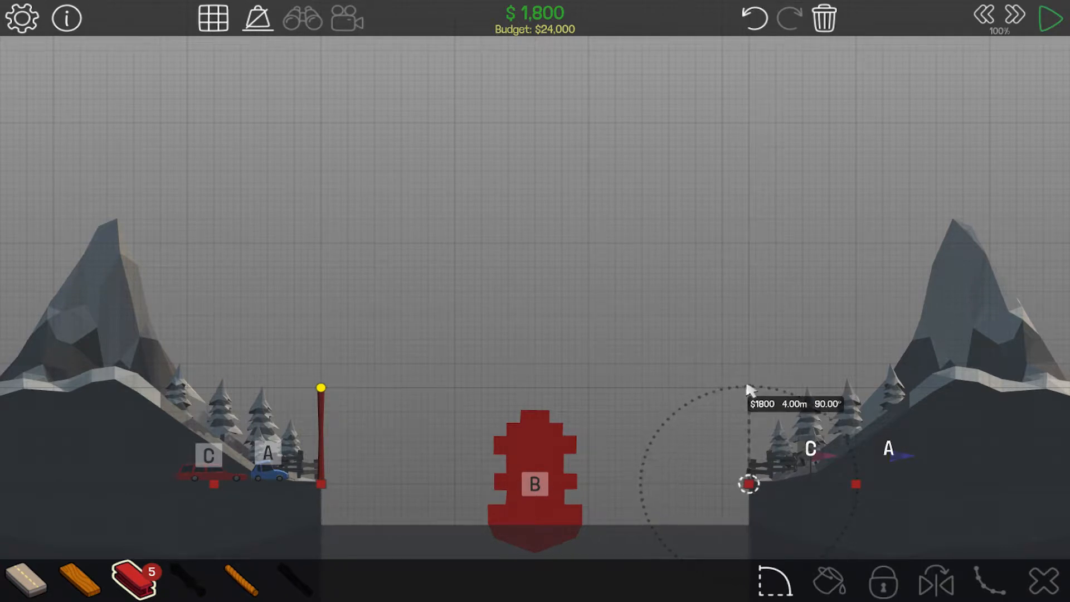
{"action": "left_click_drag", "start_coordinate": [749, 485], "coordinate": [750, 388]}
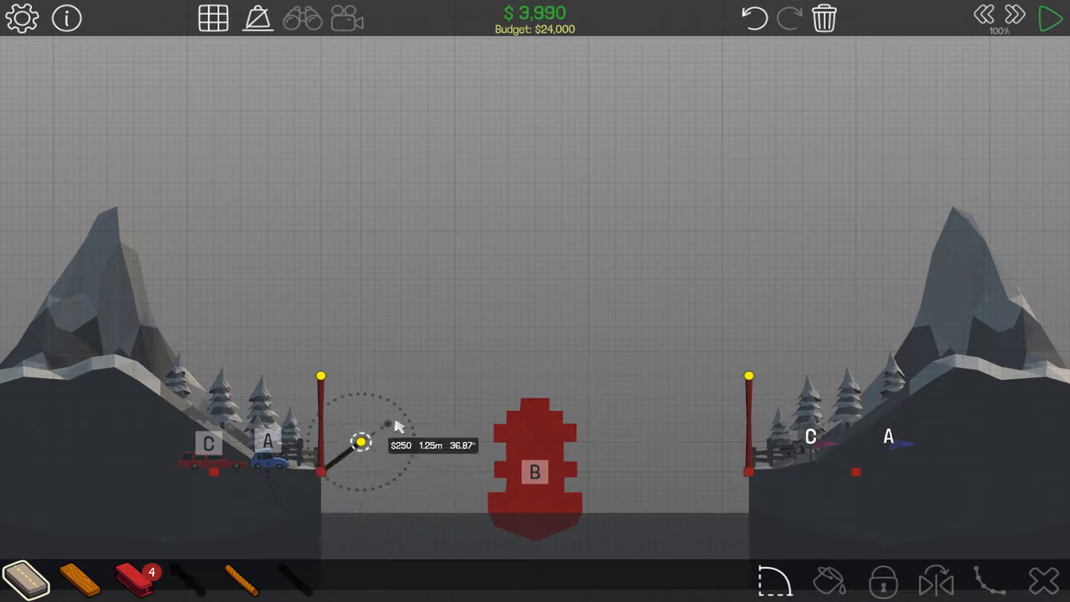
Lay consecutive road segments rising from the left anchor, over the ship, down to the right anchor.
{"action": "left_click_drag", "start_coordinate": [360, 442], "coordinate": [402, 412]}
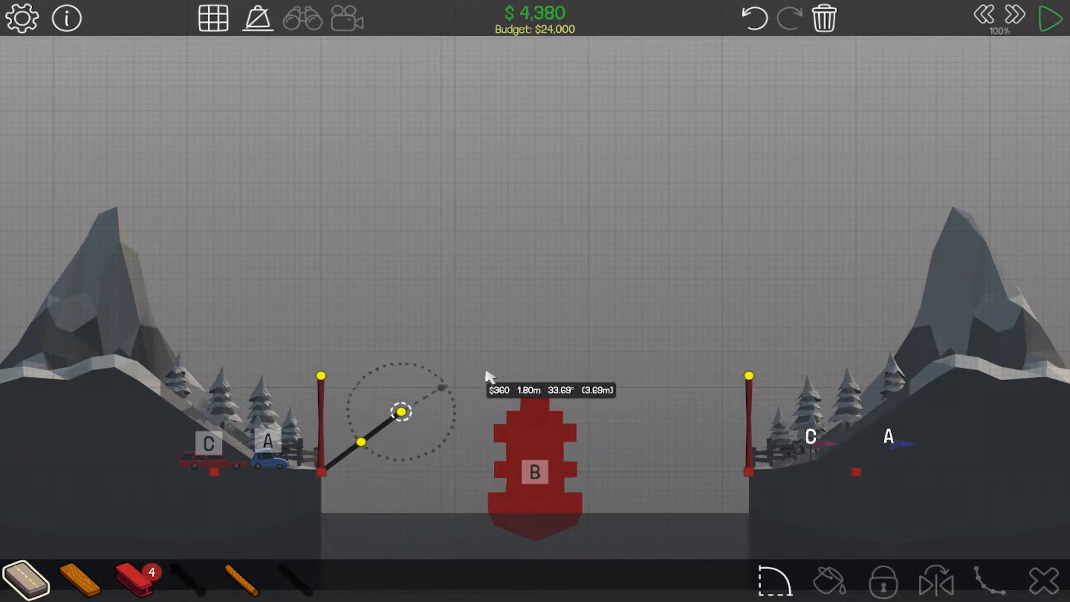
{"action": "left_click_drag", "start_coordinate": [401, 411], "coordinate": [443, 388]}
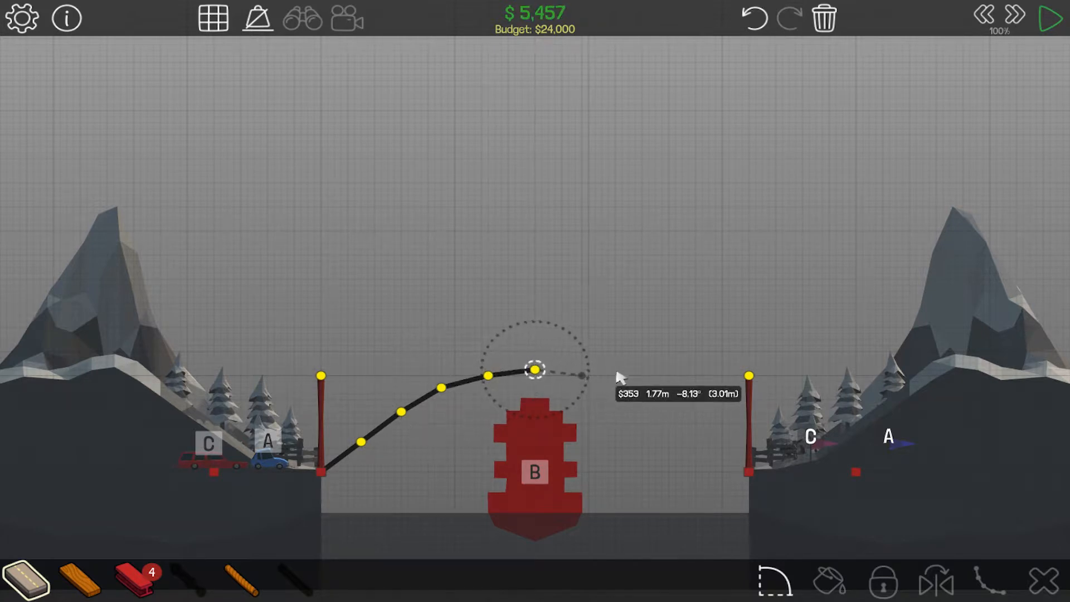
{"action": "left_click_drag", "start_coordinate": [536, 371], "coordinate": [634, 381]}
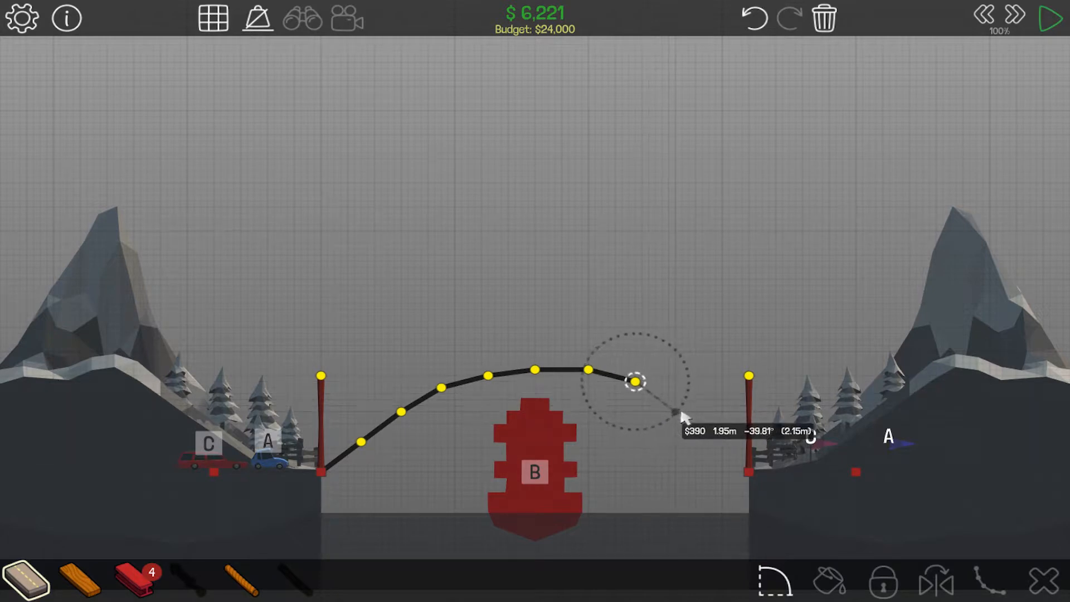
{"action": "left_click_drag", "start_coordinate": [635, 380], "coordinate": [676, 409]}
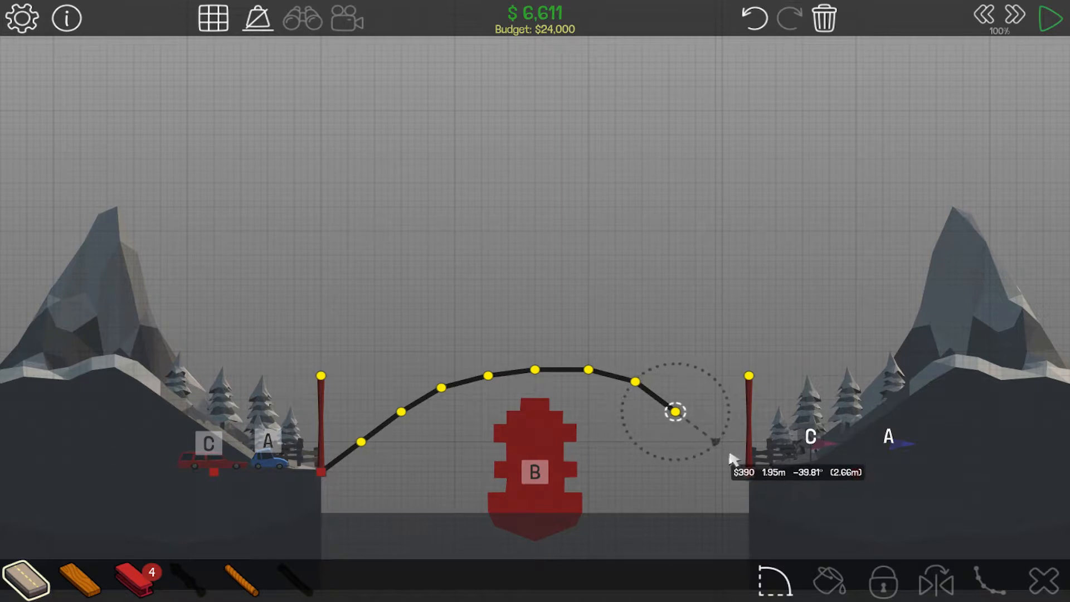
{"action": "left_click_drag", "start_coordinate": [672, 412], "coordinate": [747, 470]}
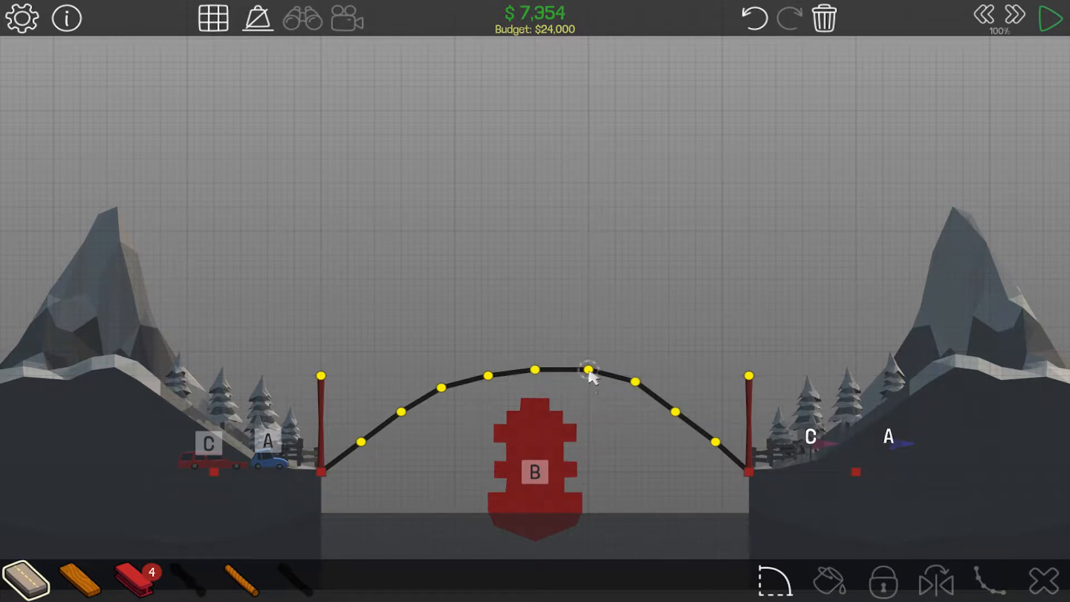
Level the crest joints into a flat stretch above the ship and straighten the left ramp.
{"action": "left_click", "coordinate": [588, 372]}
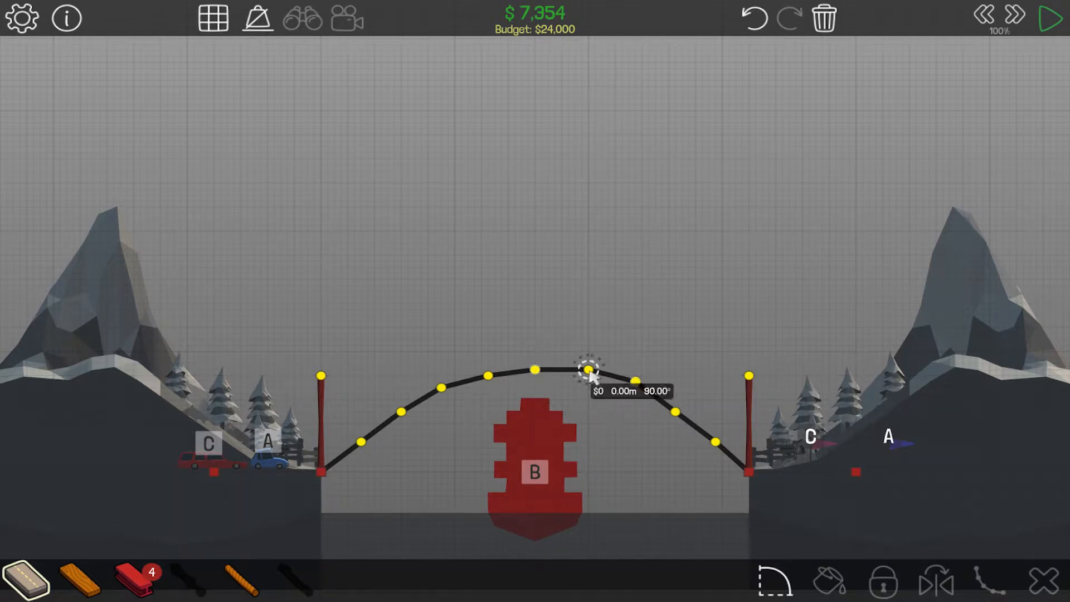
{"action": "left_click_drag", "start_coordinate": [588, 365], "coordinate": [583, 381]}
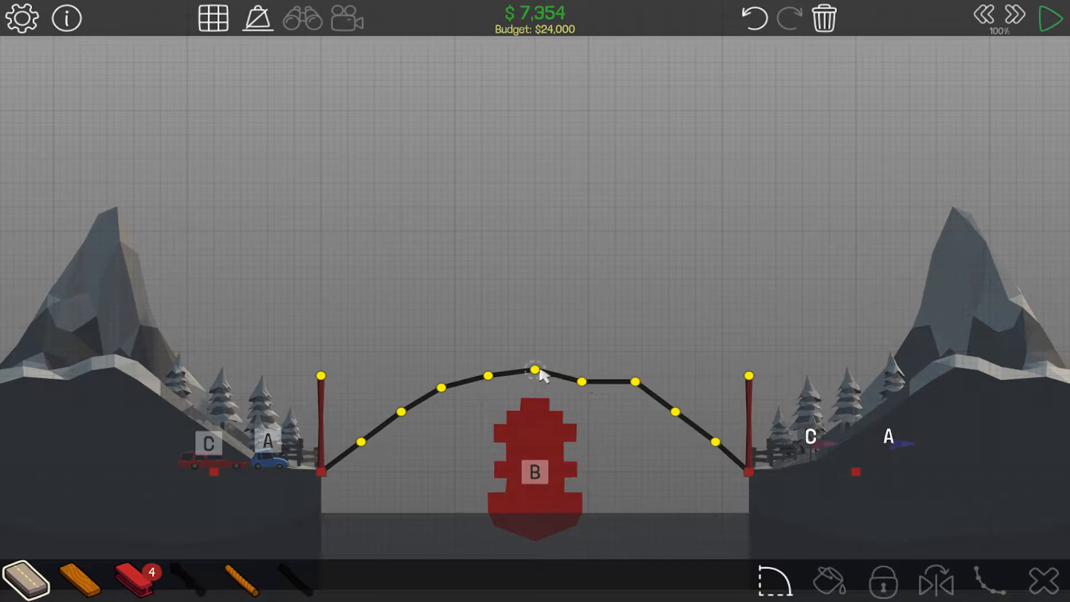
{"action": "left_click", "coordinate": [534, 370]}
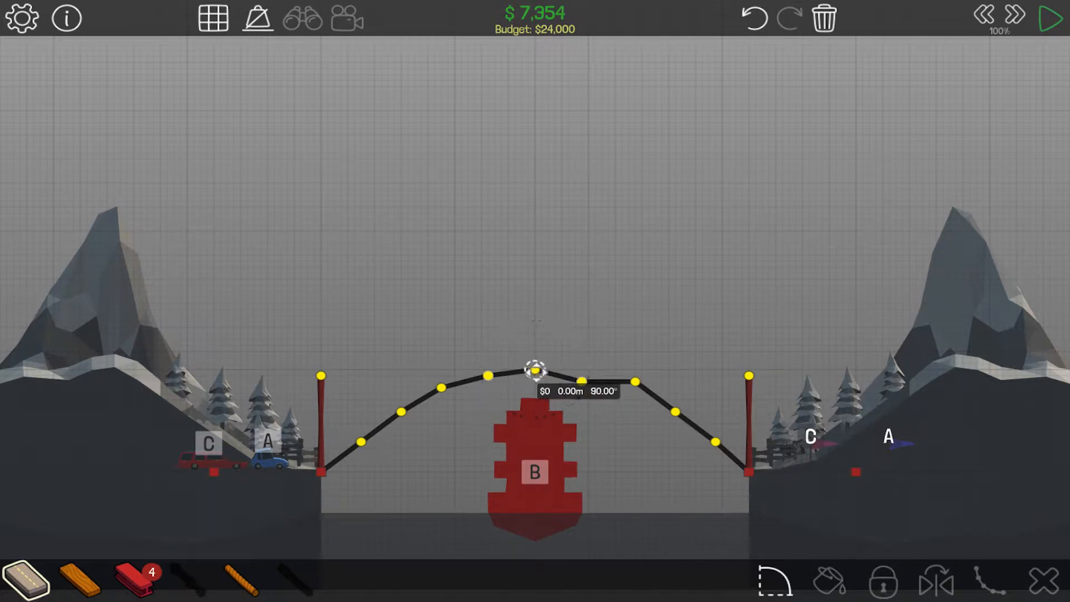
{"action": "left_click_drag", "start_coordinate": [536, 370], "coordinate": [488, 376]}
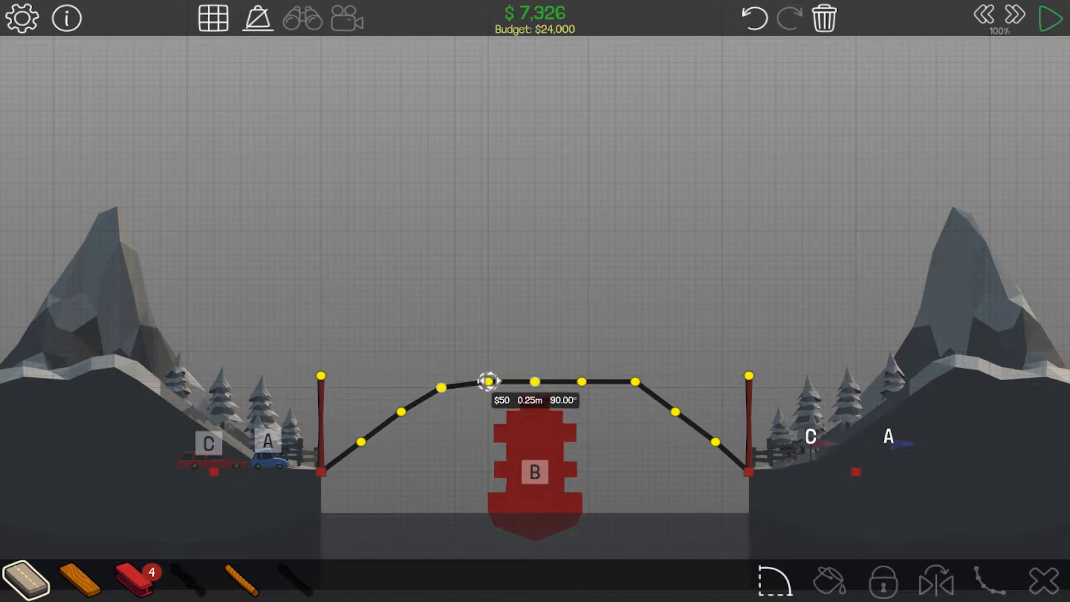
{"action": "left_click_drag", "start_coordinate": [487, 382], "coordinate": [442, 389]}
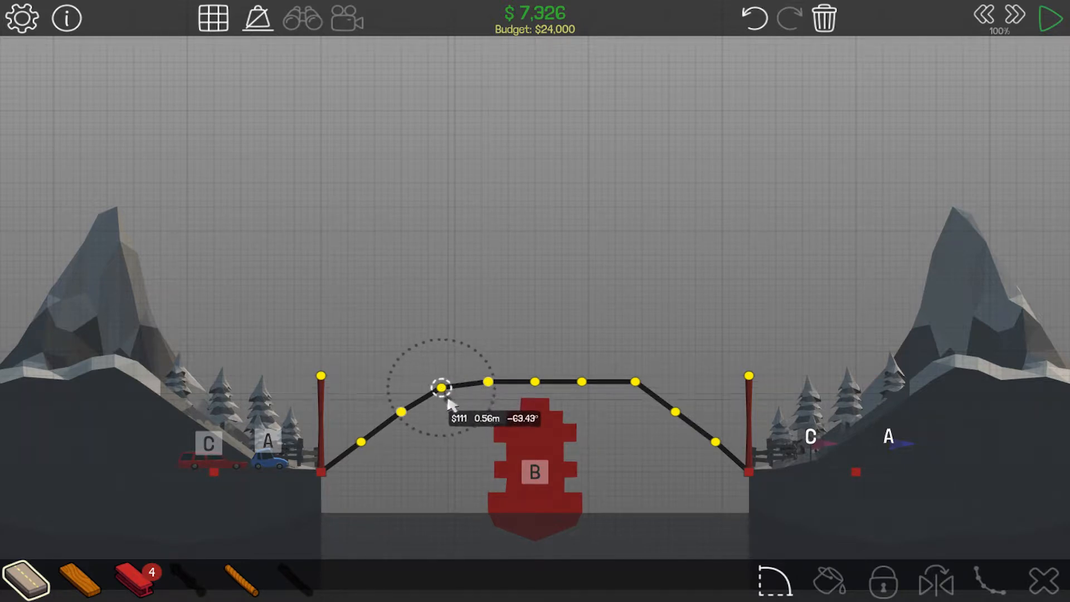
{"action": "left_click_drag", "start_coordinate": [437, 391], "coordinate": [449, 395]}
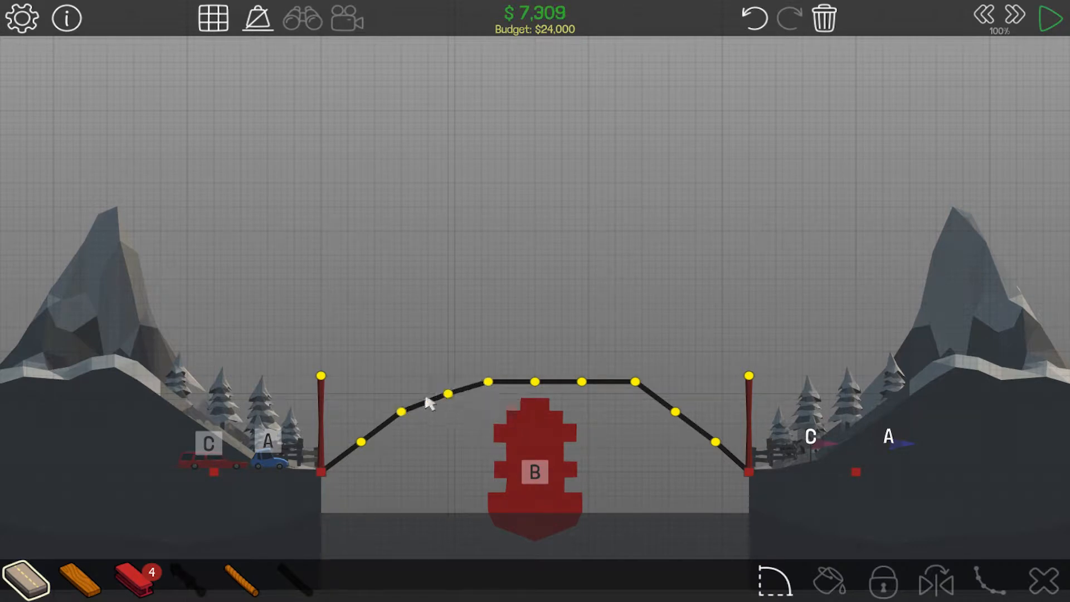
Reshape the right end of the flat top and even out the lower right slope.
{"action": "left_click", "coordinate": [402, 413]}
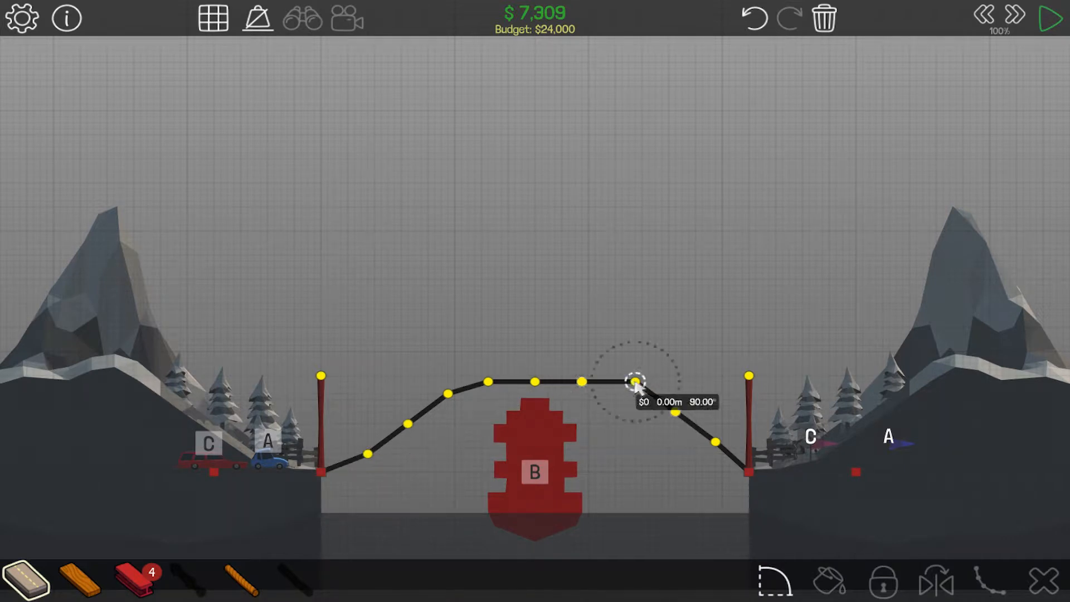
{"action": "left_click_drag", "start_coordinate": [630, 382], "coordinate": [628, 393]}
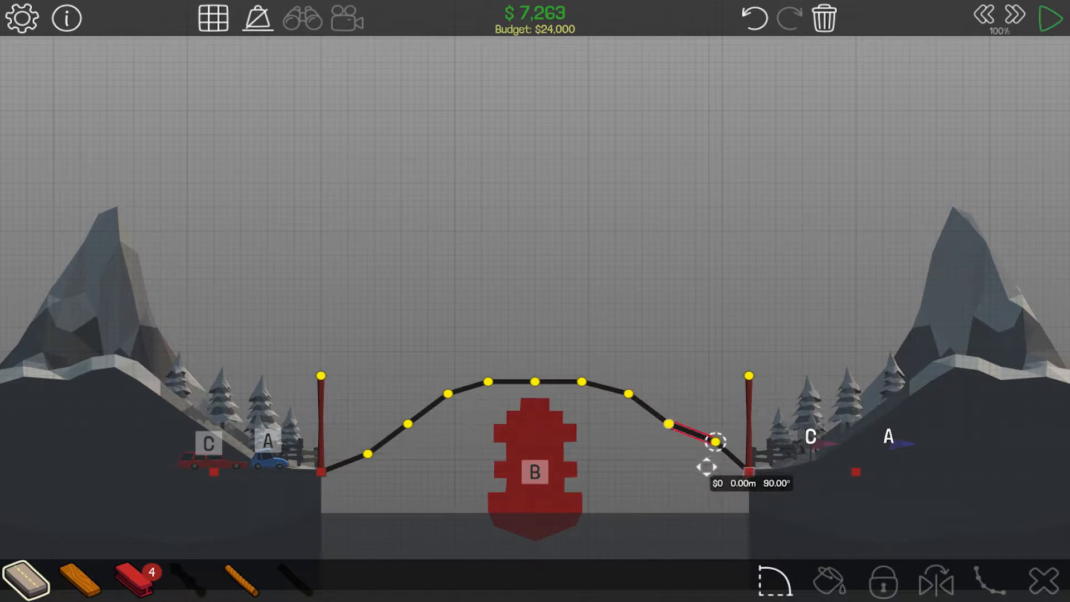
{"action": "left_click_drag", "start_coordinate": [717, 442], "coordinate": [710, 453]}
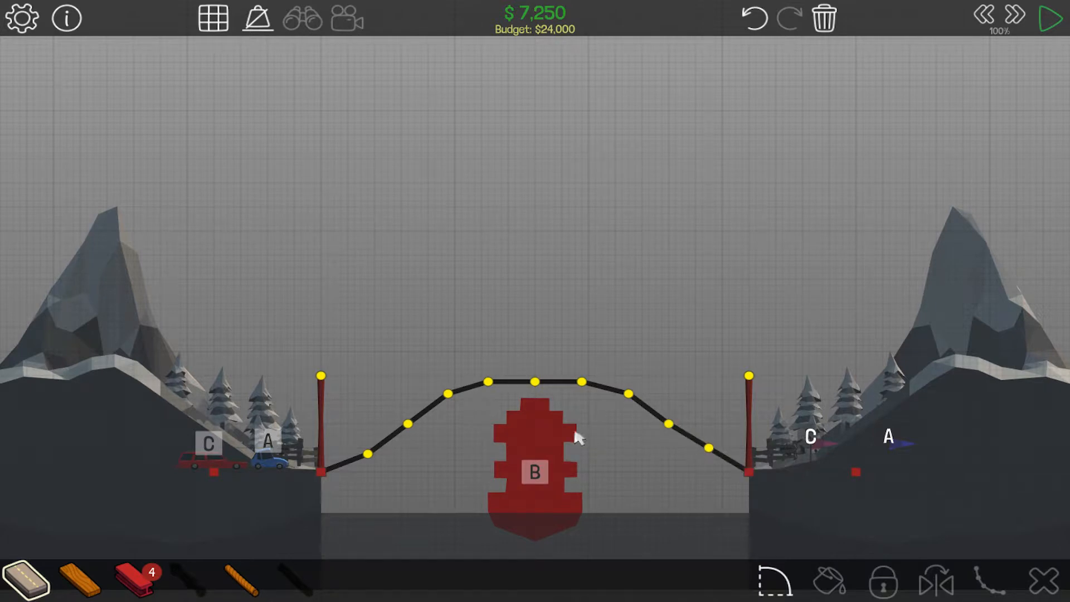
{"action": "mouse_move", "coordinate": [239, 581]}
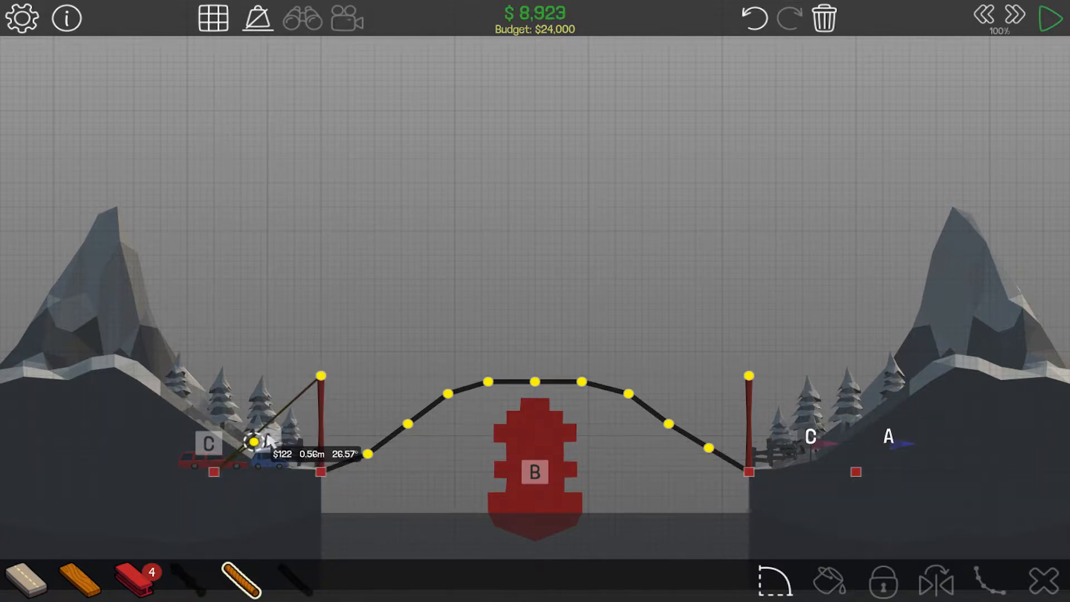
Anchor a rope from the left piston's top joint down to the left bank.
{"action": "left_click", "coordinate": [256, 444]}
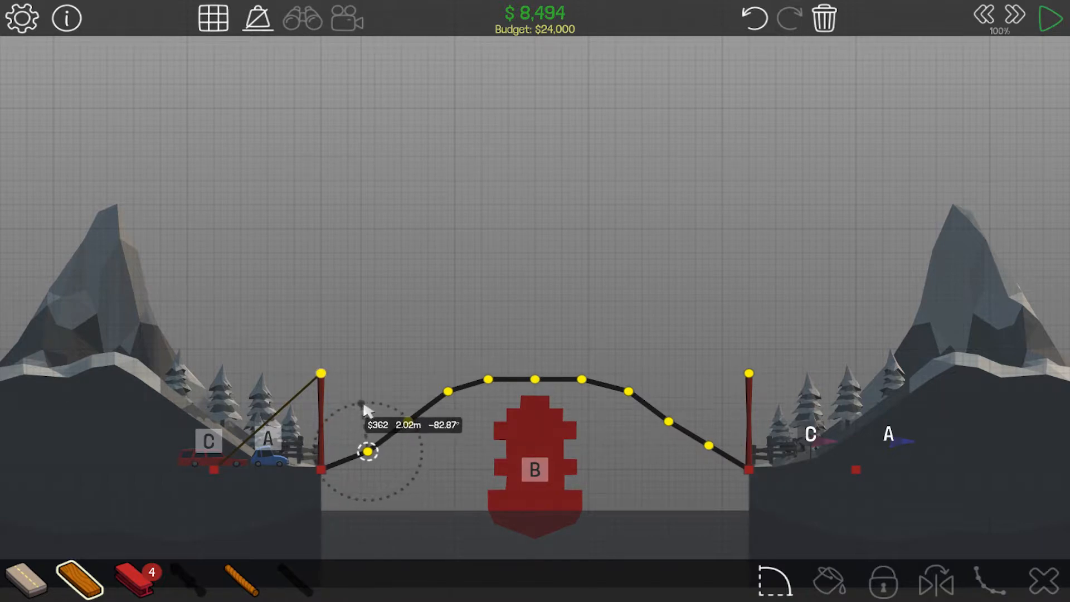
Draw wooden truss triangles over the left ramp and arch up to the centre.
{"action": "left_click_drag", "start_coordinate": [369, 452], "coordinate": [406, 420]}
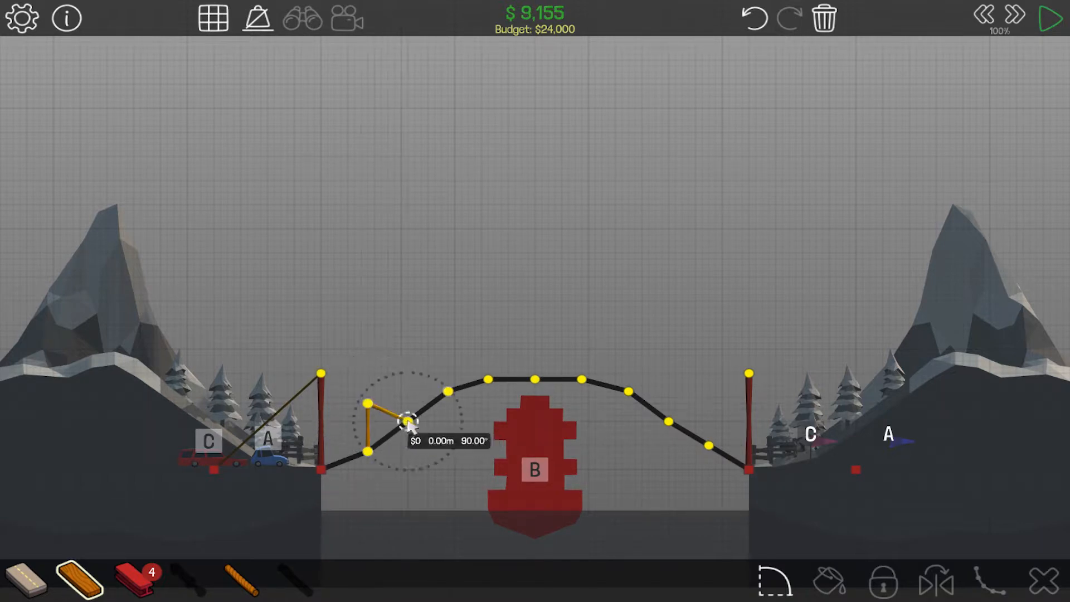
{"action": "left_click_drag", "start_coordinate": [406, 420], "coordinate": [420, 377]}
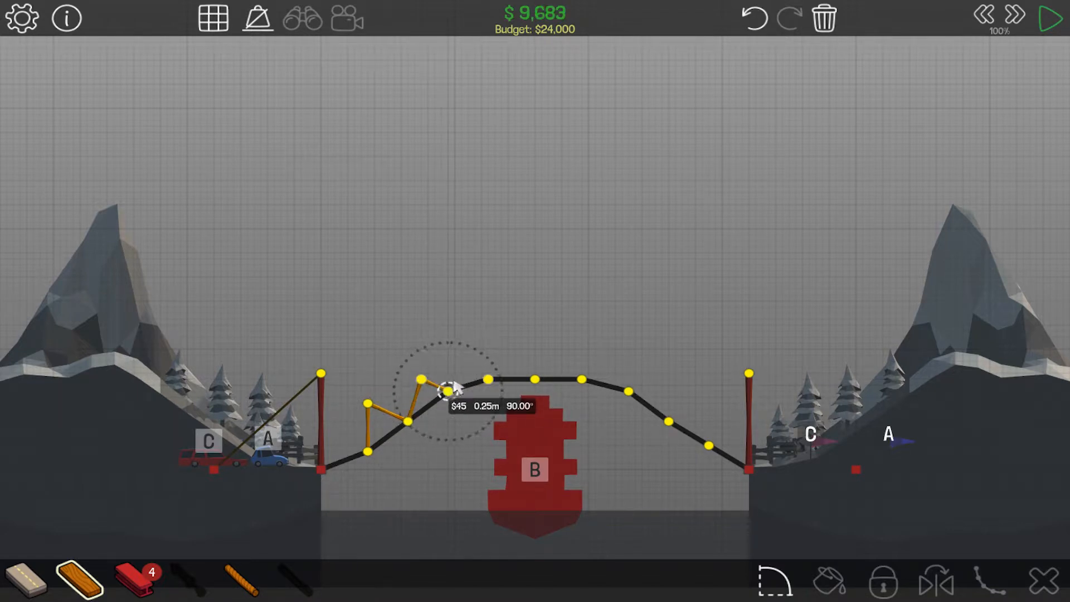
{"action": "left_click_drag", "start_coordinate": [447, 390], "coordinate": [463, 351]}
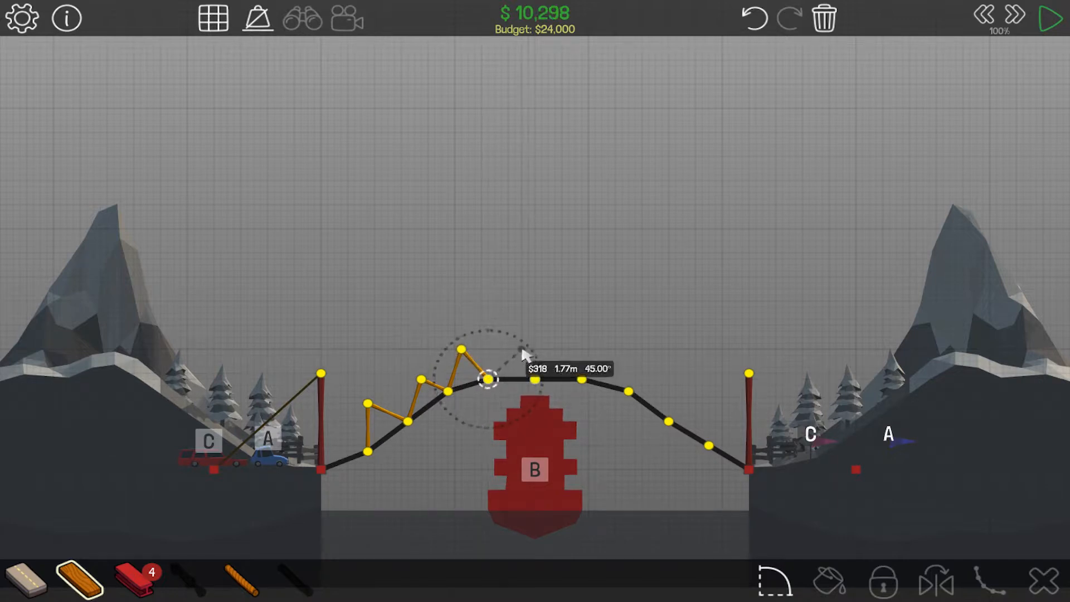
{"action": "left_click_drag", "start_coordinate": [488, 380], "coordinate": [513, 341]}
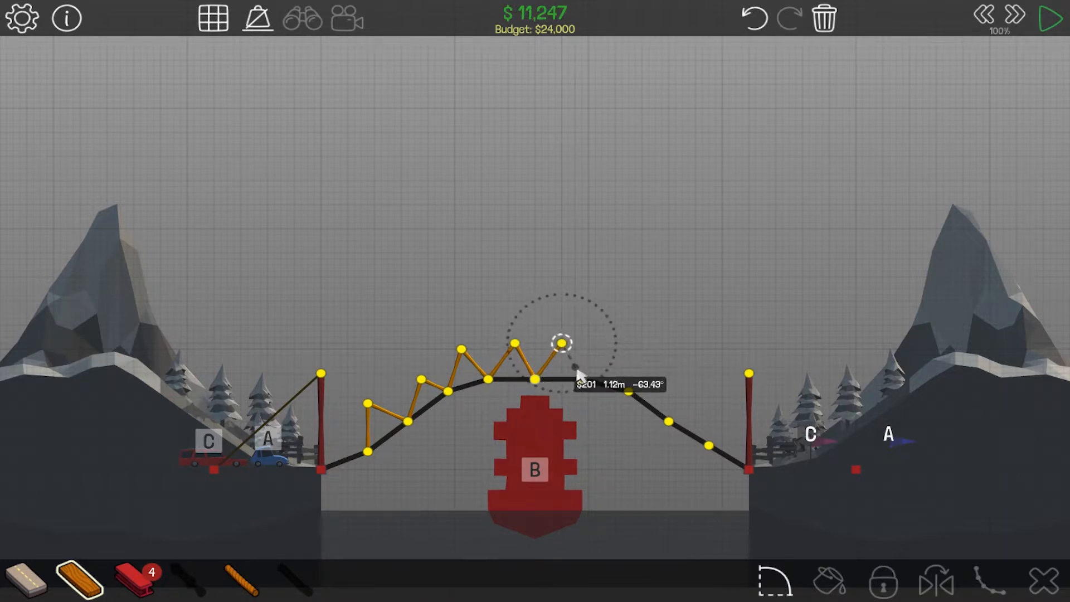
{"action": "left_click_drag", "start_coordinate": [563, 341], "coordinate": [583, 379]}
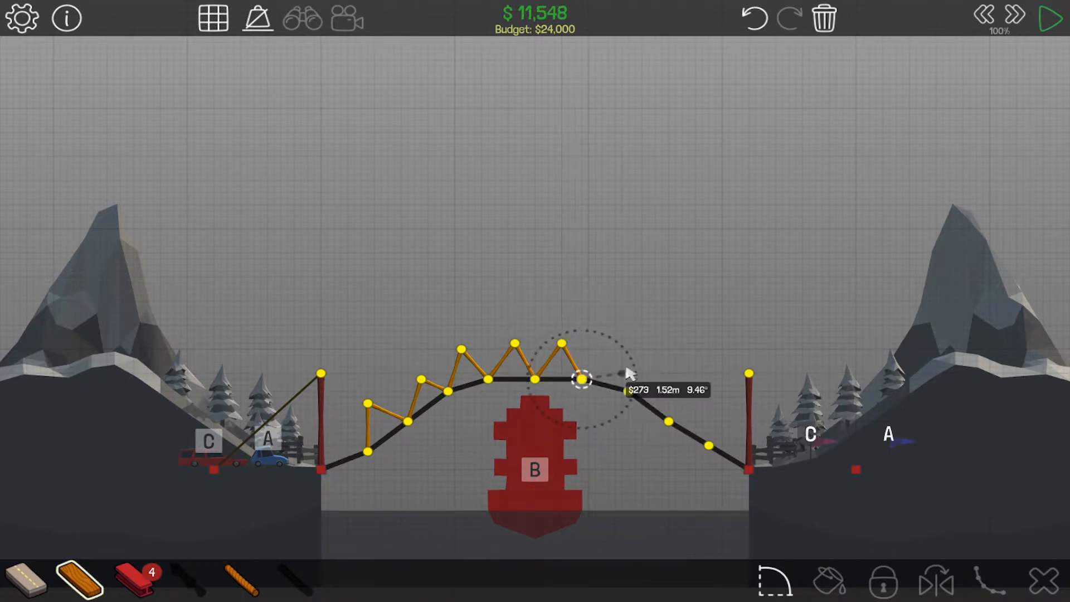
Continue the wooden truss triangles down the right slope toward the bank.
{"action": "left_click_drag", "start_coordinate": [579, 380], "coordinate": [622, 350]}
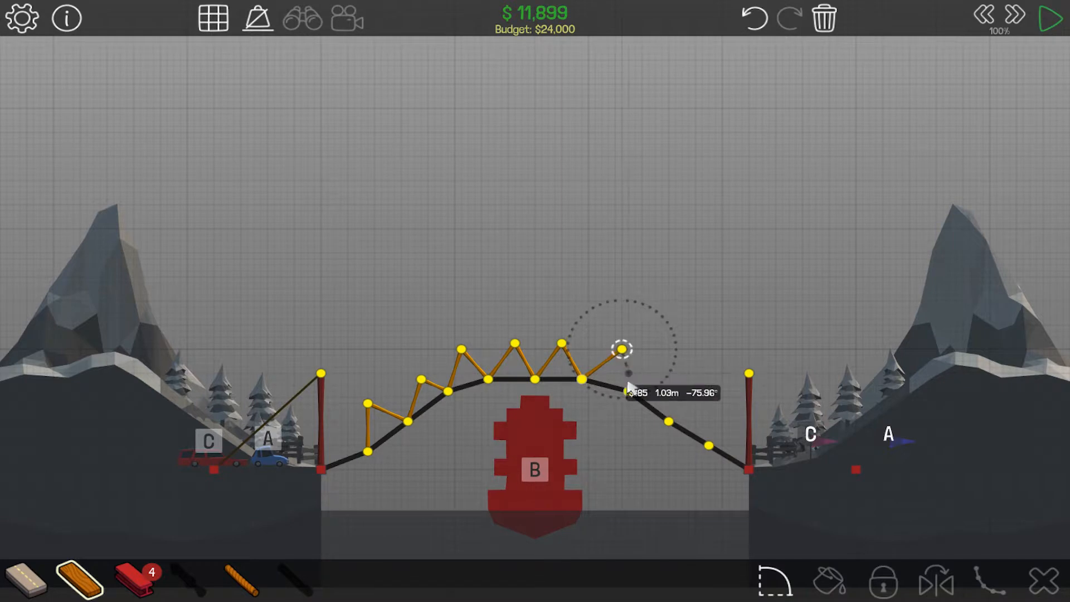
{"action": "left_click_drag", "start_coordinate": [620, 349], "coordinate": [624, 392]}
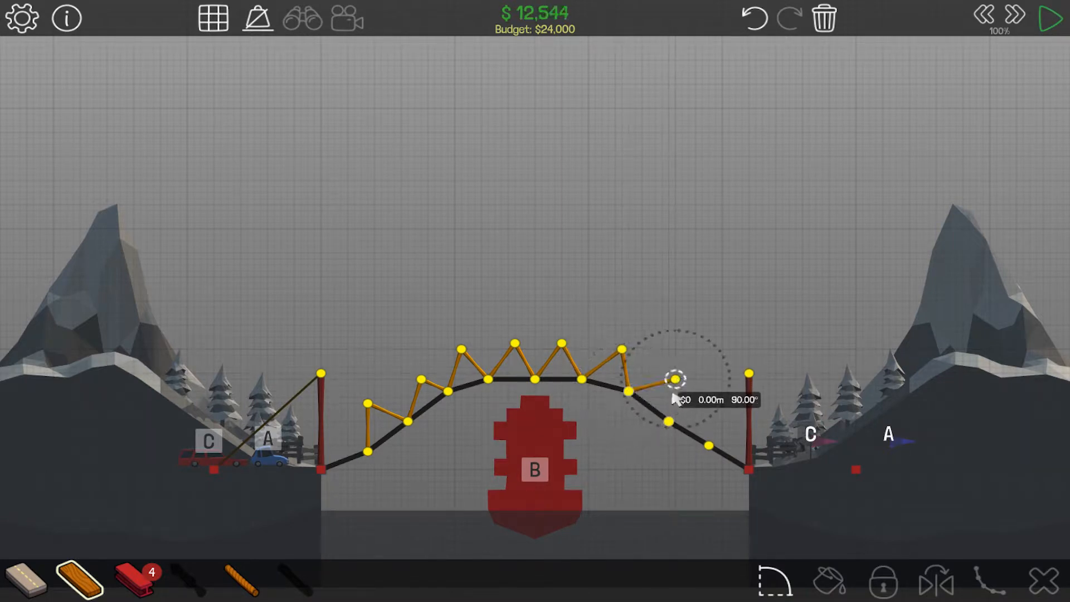
{"action": "left_click_drag", "start_coordinate": [672, 379], "coordinate": [673, 424]}
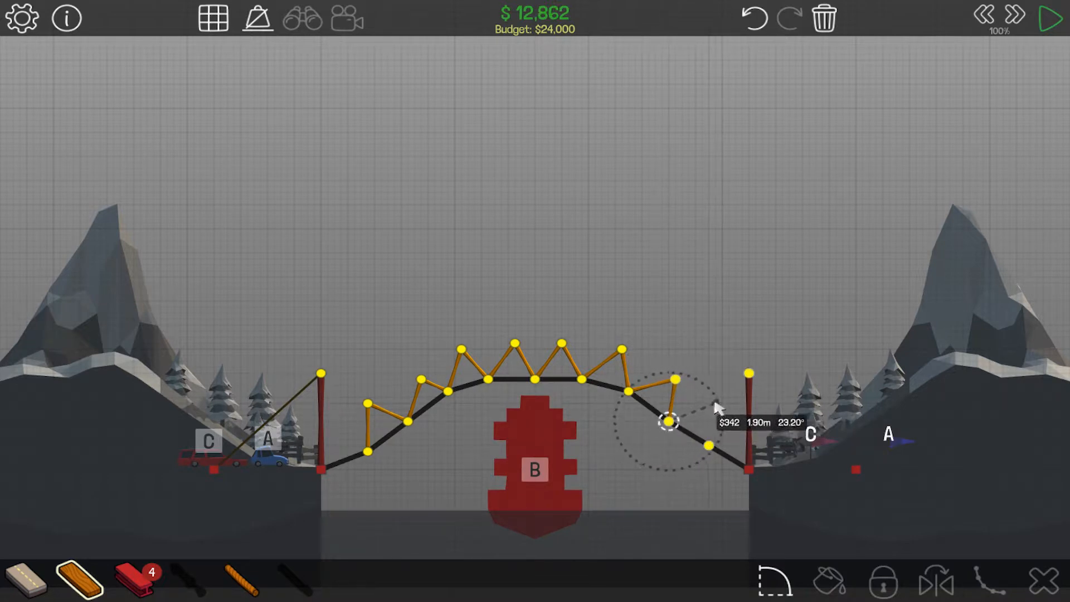
{"action": "left_click_drag", "start_coordinate": [669, 421], "coordinate": [710, 448]}
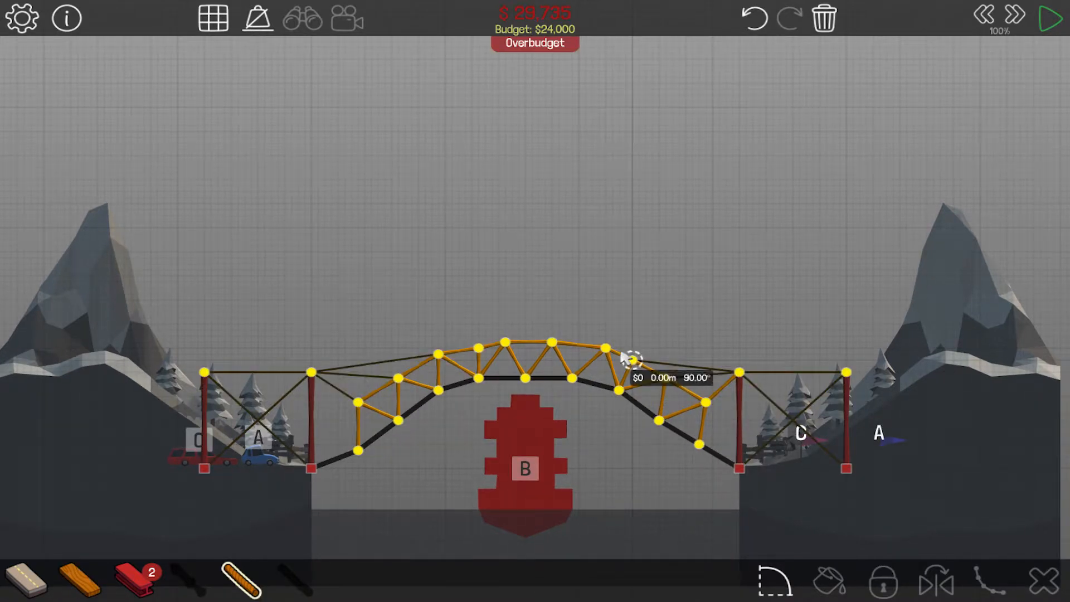
Add a long wooden member across the top right of the arch.
{"action": "left_click_drag", "start_coordinate": [624, 360], "coordinate": [738, 372]}
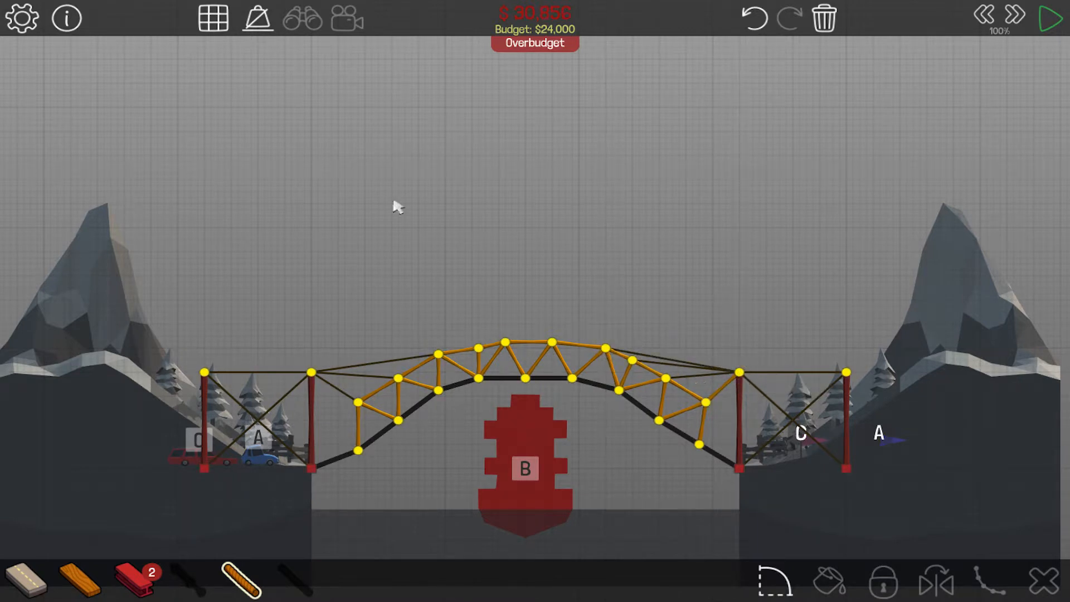
{"action": "mouse_move", "coordinate": [1050, 35]}
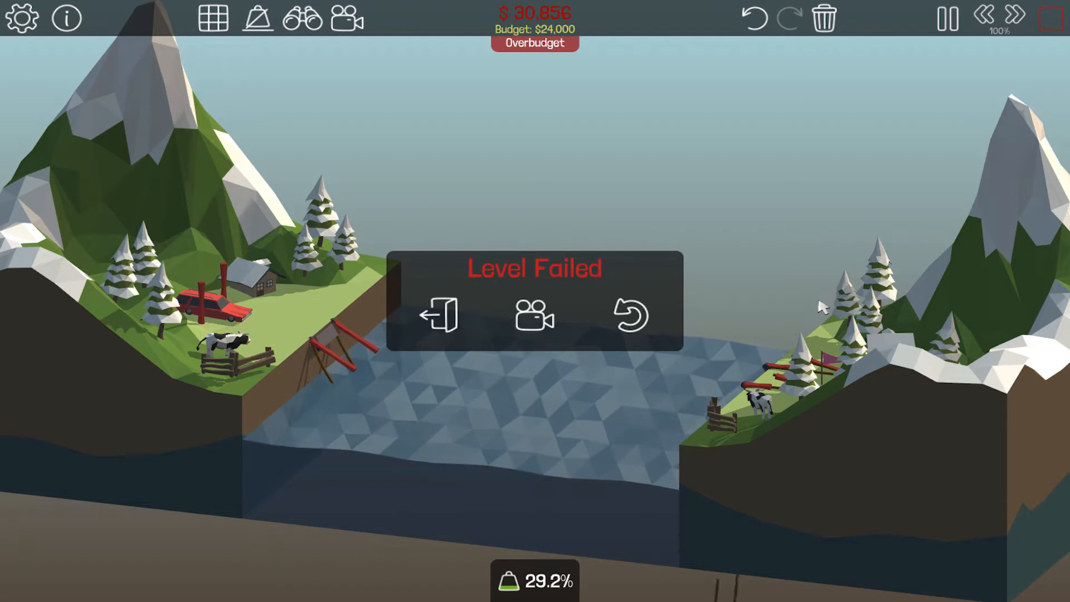
Leave the Level Failed screen and start another test of the revised bridge.
{"action": "left_click", "coordinate": [628, 316]}
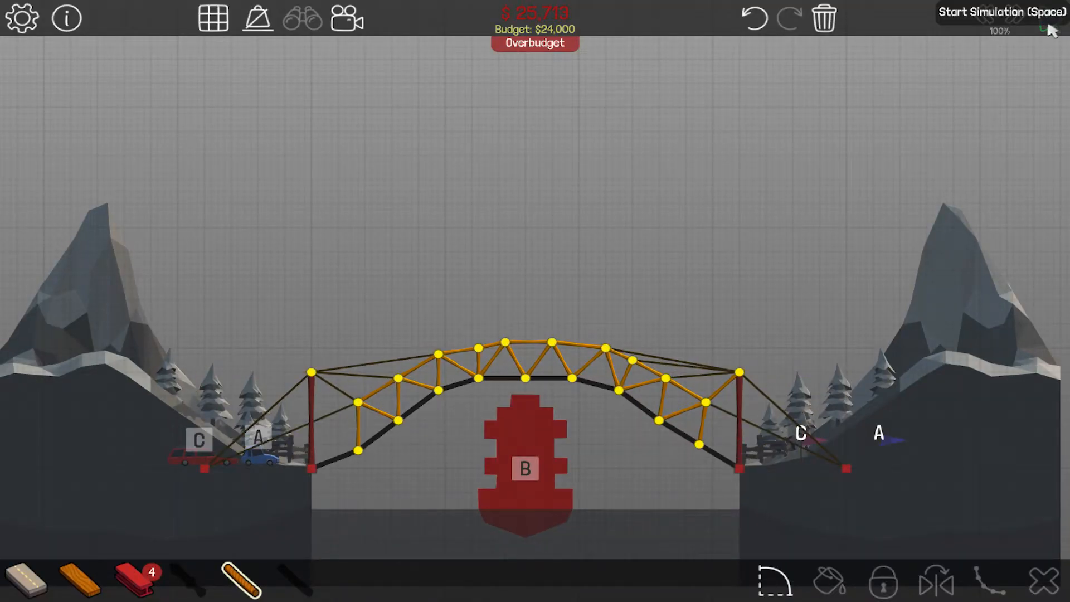
{"action": "left_click", "coordinate": [997, 11]}
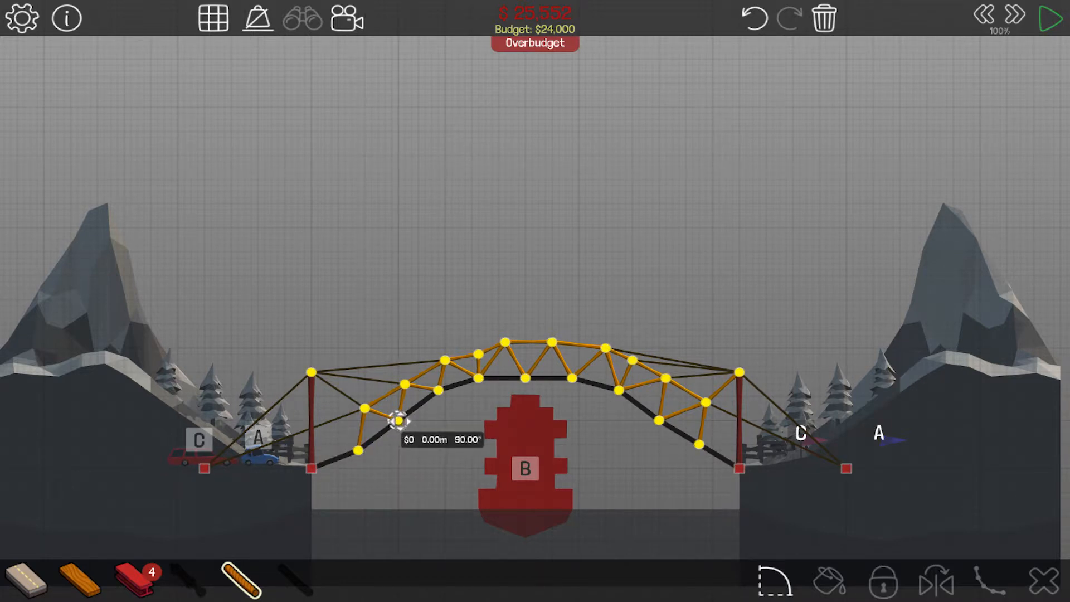
Run a test with cars crossing, then stop it to return to building.
{"action": "left_click", "coordinate": [1031, 18]}
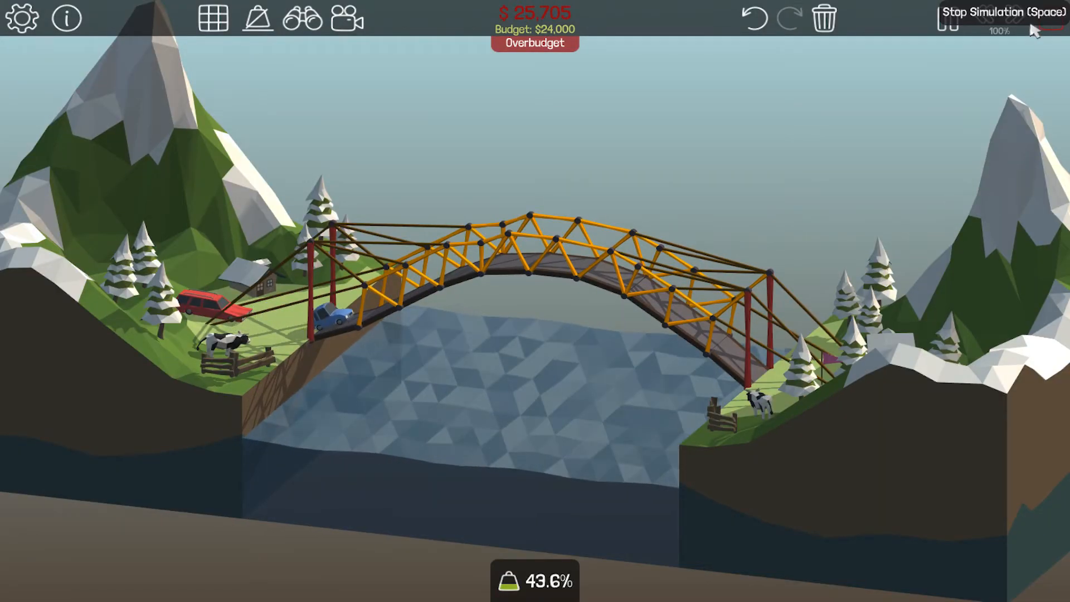
{"action": "left_click", "coordinate": [997, 20]}
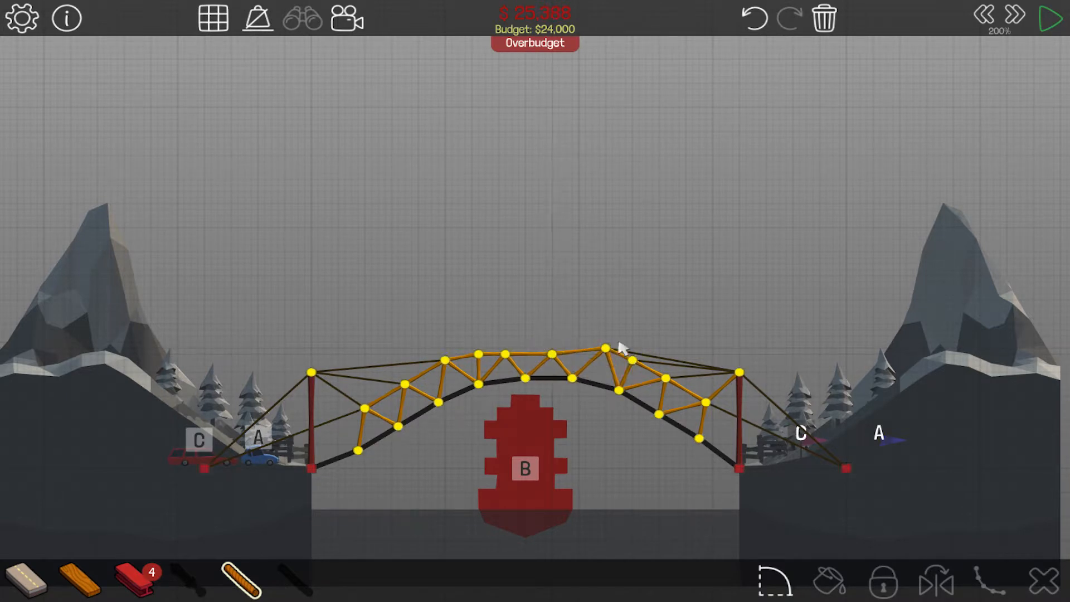
Lower two joints near the right of the arch crest to even the truss top.
{"action": "left_click", "coordinate": [600, 353]}
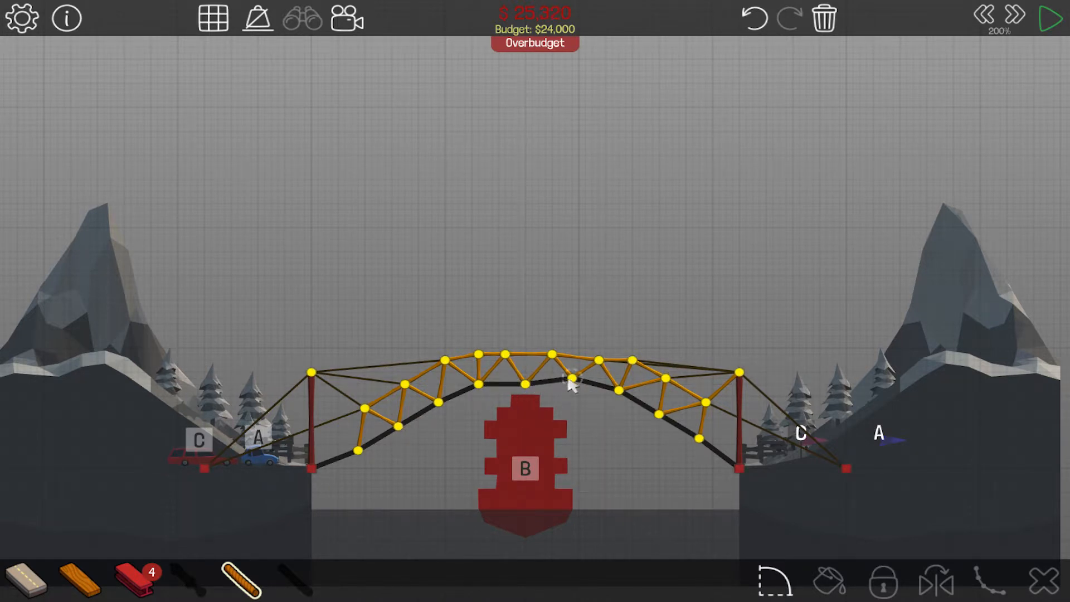
{"action": "left_click", "coordinate": [573, 390]}
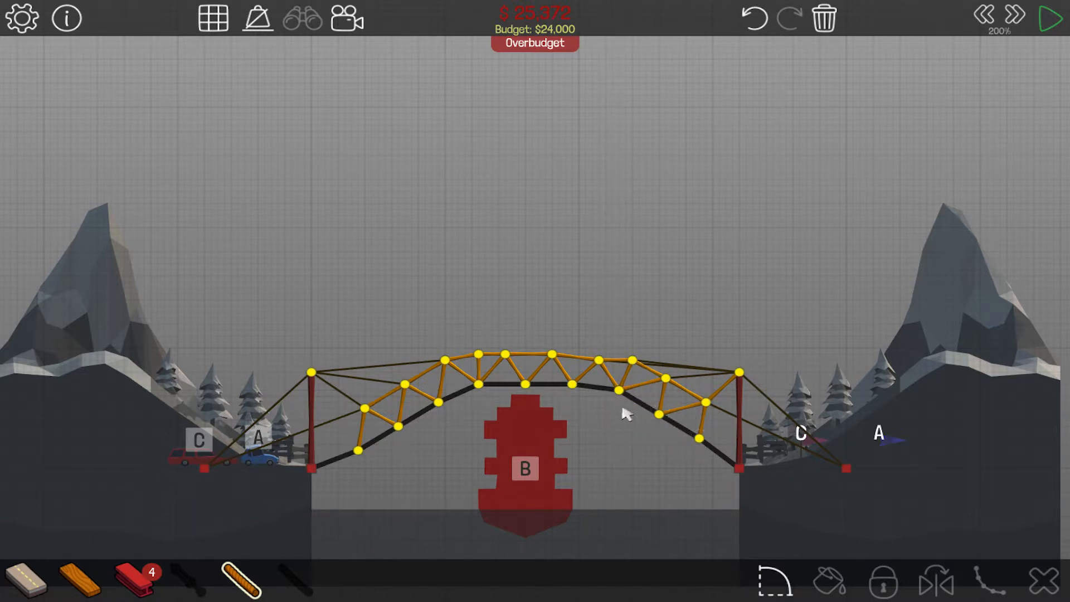
{"action": "mouse_move", "coordinate": [615, 399]}
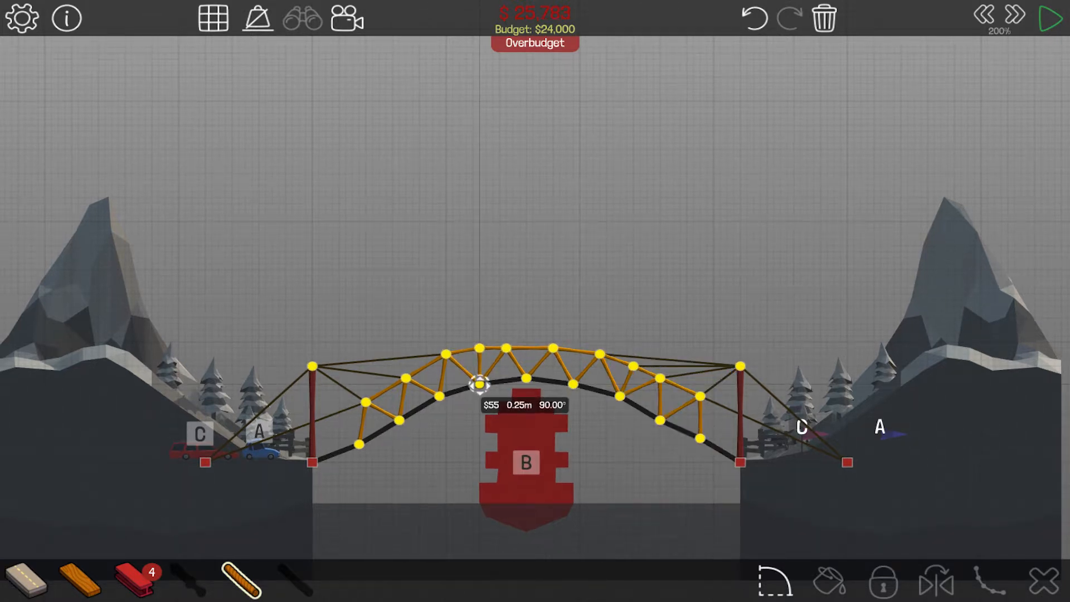
{"action": "mouse_move", "coordinate": [614, 434]}
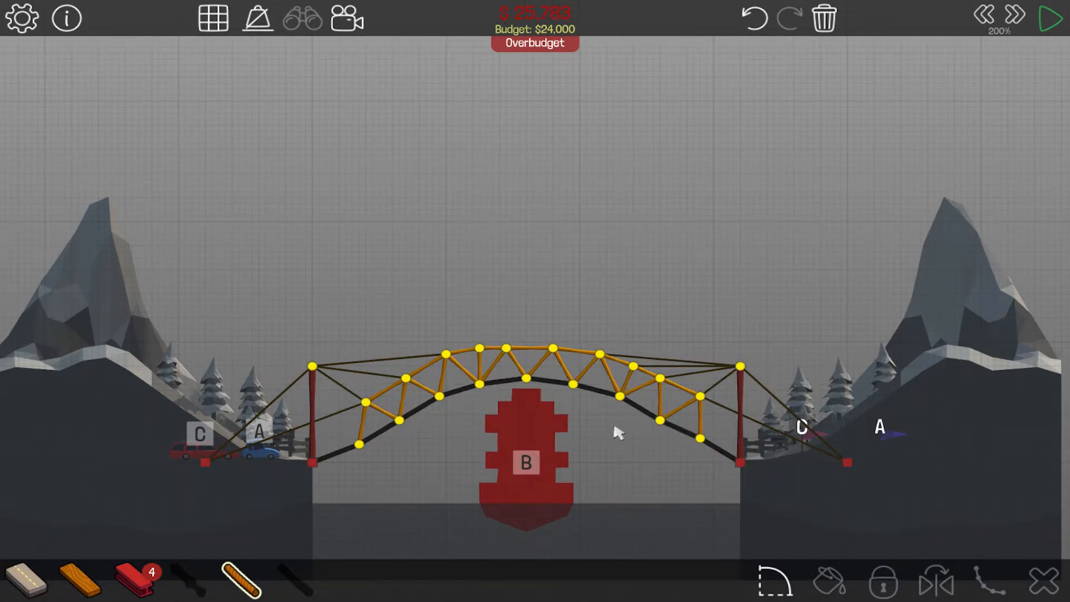
{"action": "mouse_move", "coordinate": [655, 327]}
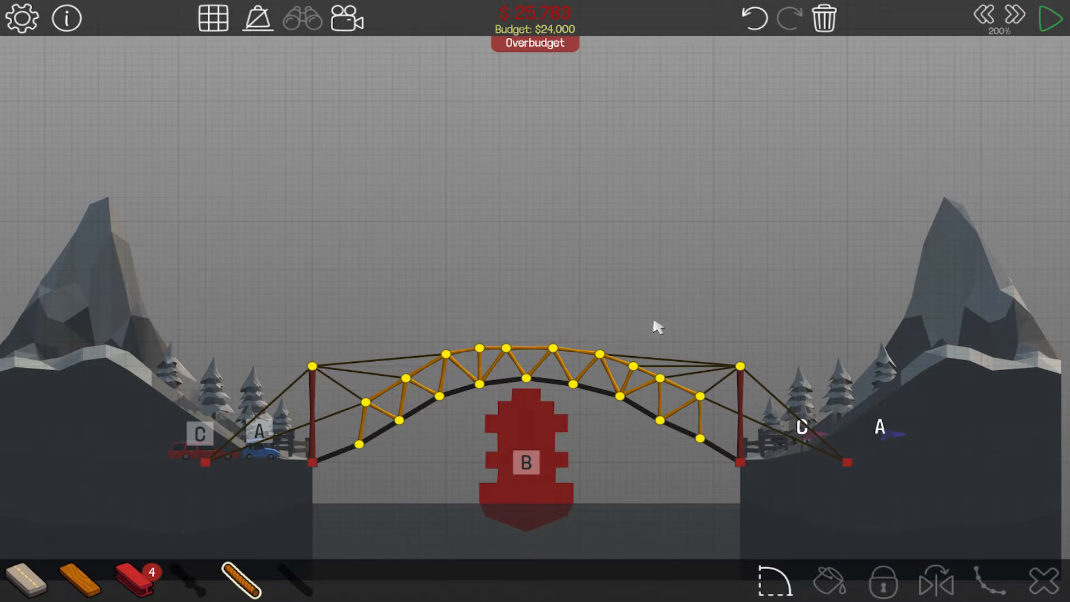
{"action": "mouse_move", "coordinate": [638, 441]}
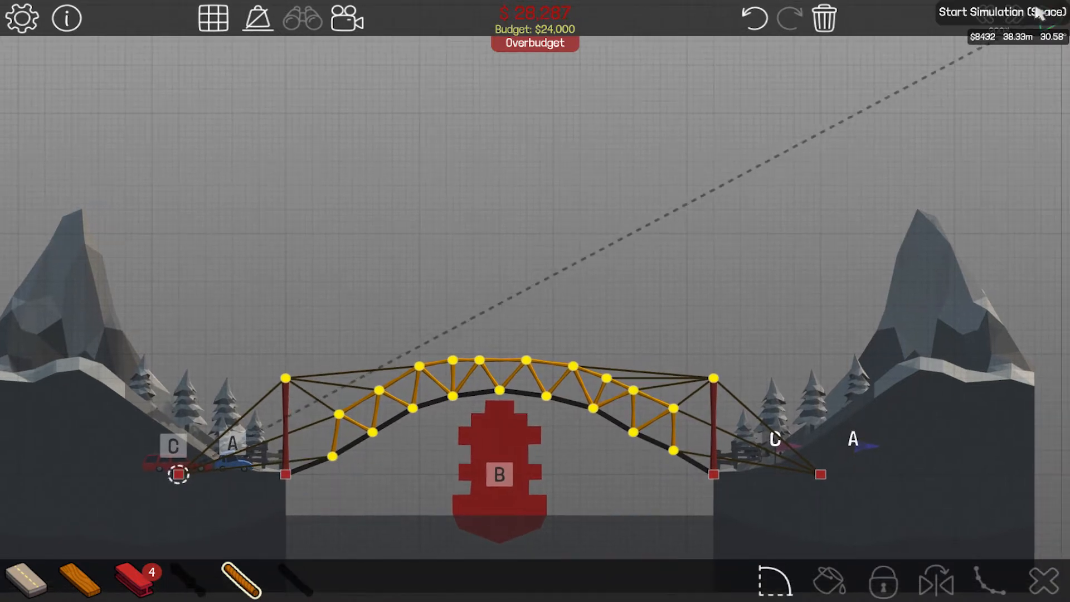
Test the reshaped bridge at faster playback until the run ends in Level Failed.
{"action": "left_click", "coordinate": [987, 12]}
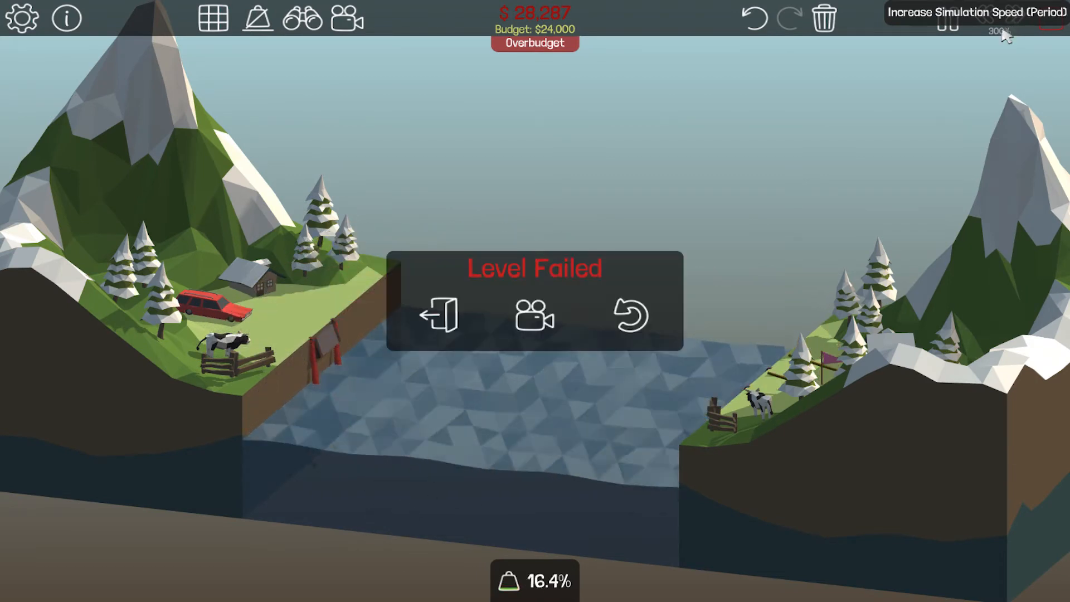
{"action": "left_click", "coordinate": [629, 314]}
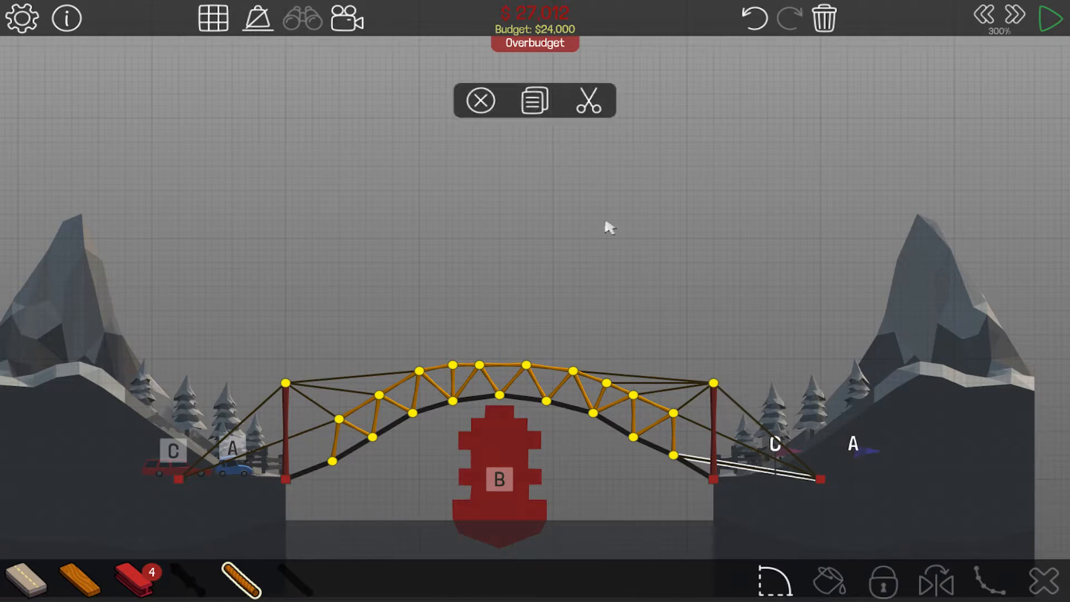
{"action": "left_click", "coordinate": [1051, 18]}
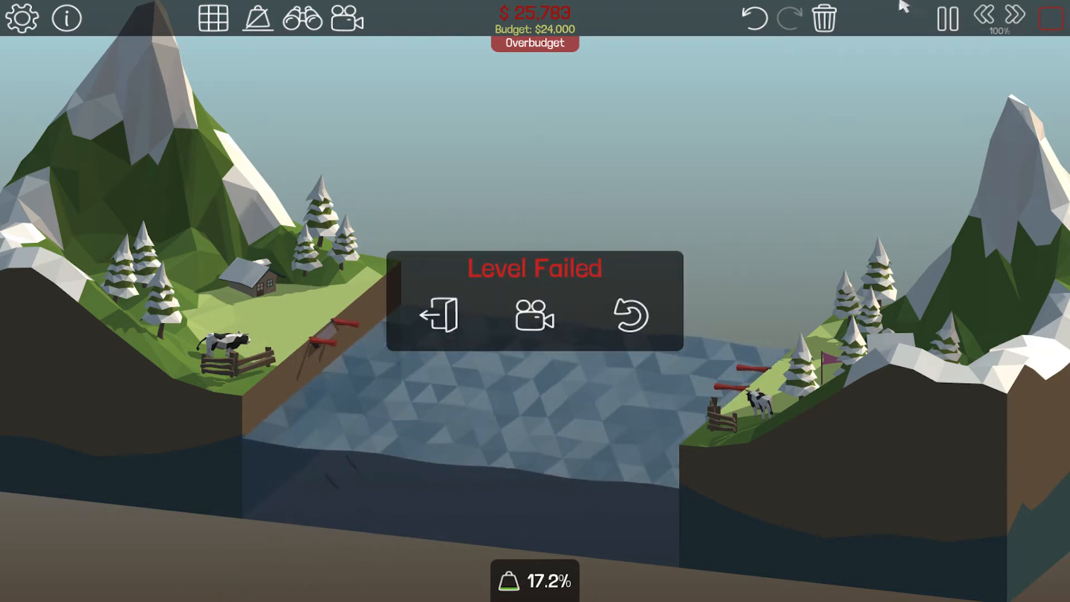
Add a final top-chord beam to the arch, then run the sped-up test to Level Complete.
{"action": "left_click", "coordinate": [628, 314]}
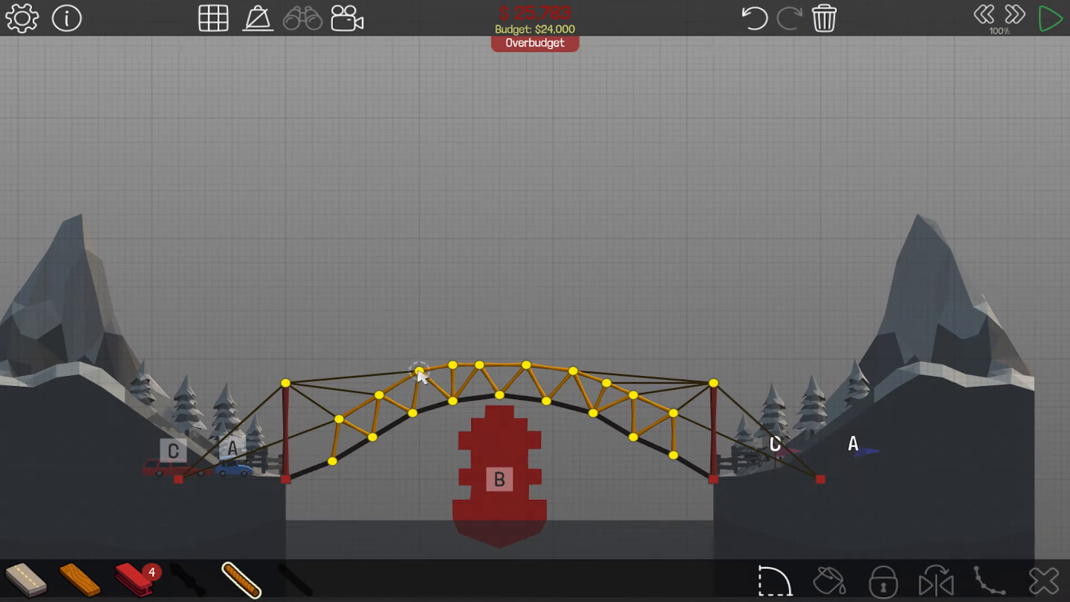
{"action": "mouse_move", "coordinate": [454, 370]}
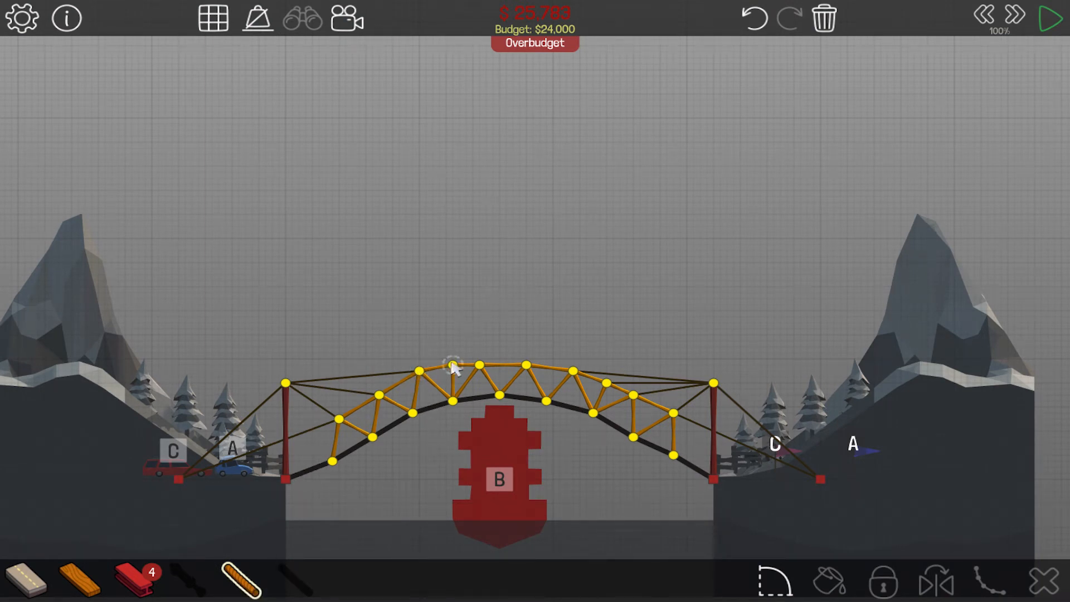
{"action": "left_click_drag", "start_coordinate": [285, 382], "coordinate": [457, 369]}
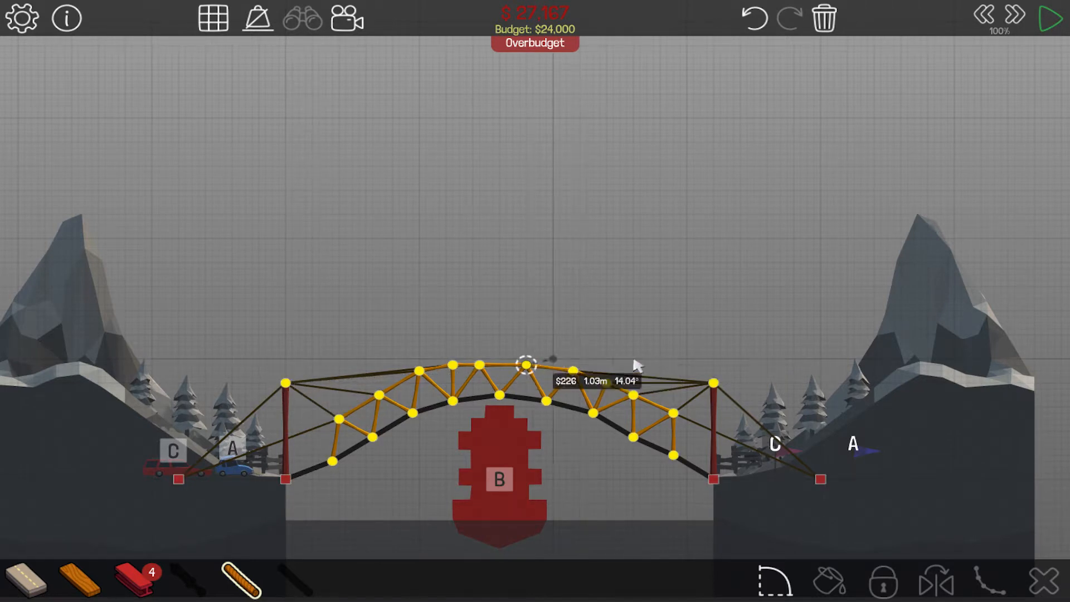
{"action": "left_click_drag", "start_coordinate": [525, 366], "coordinate": [714, 382]}
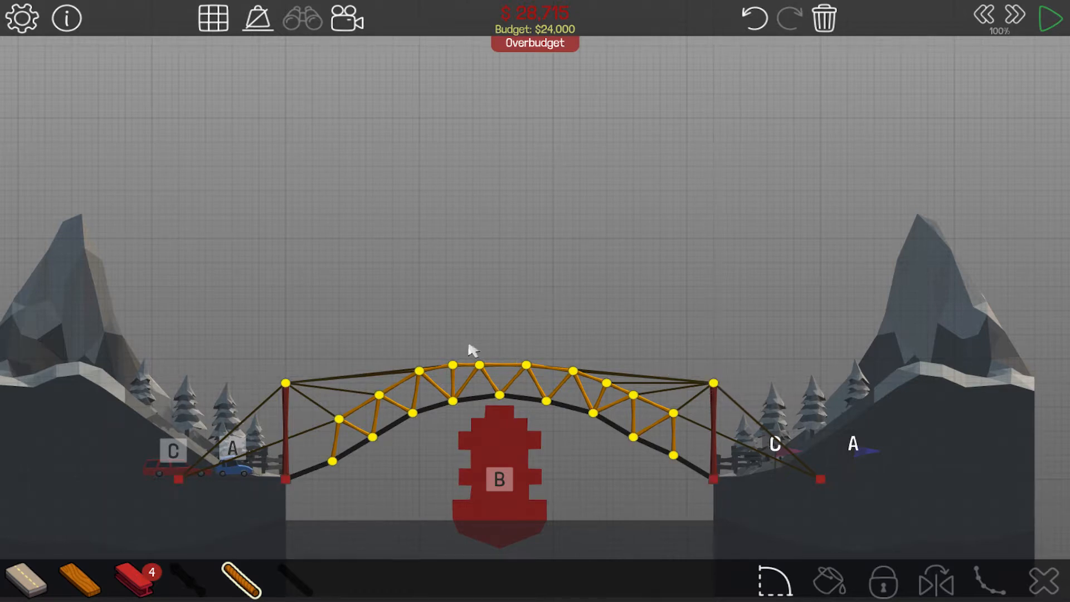
{"action": "left_click", "coordinate": [1051, 19]}
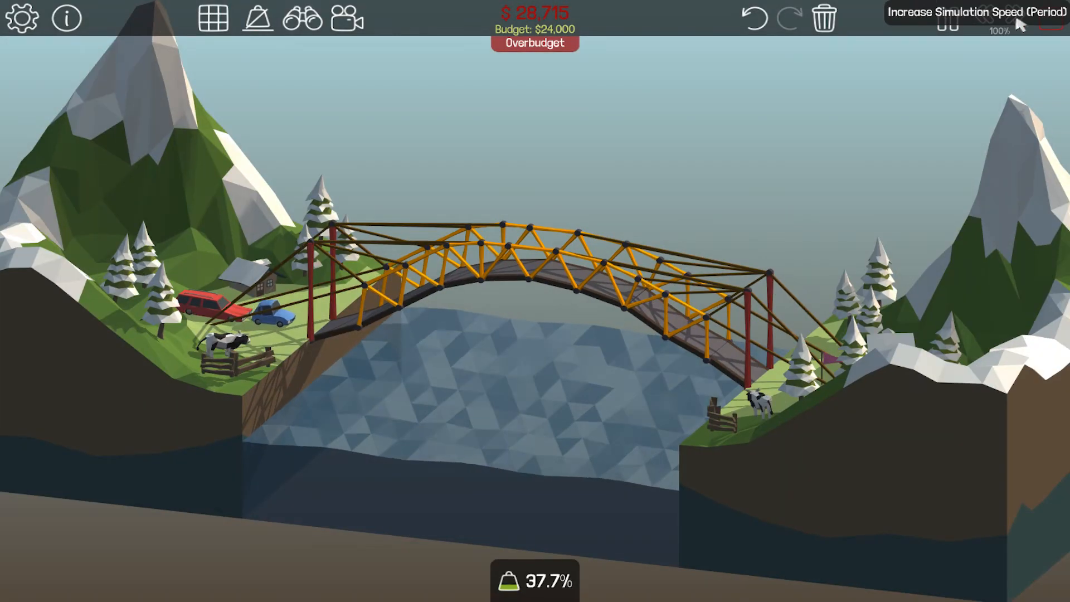
{"action": "left_click", "coordinate": [1003, 19]}
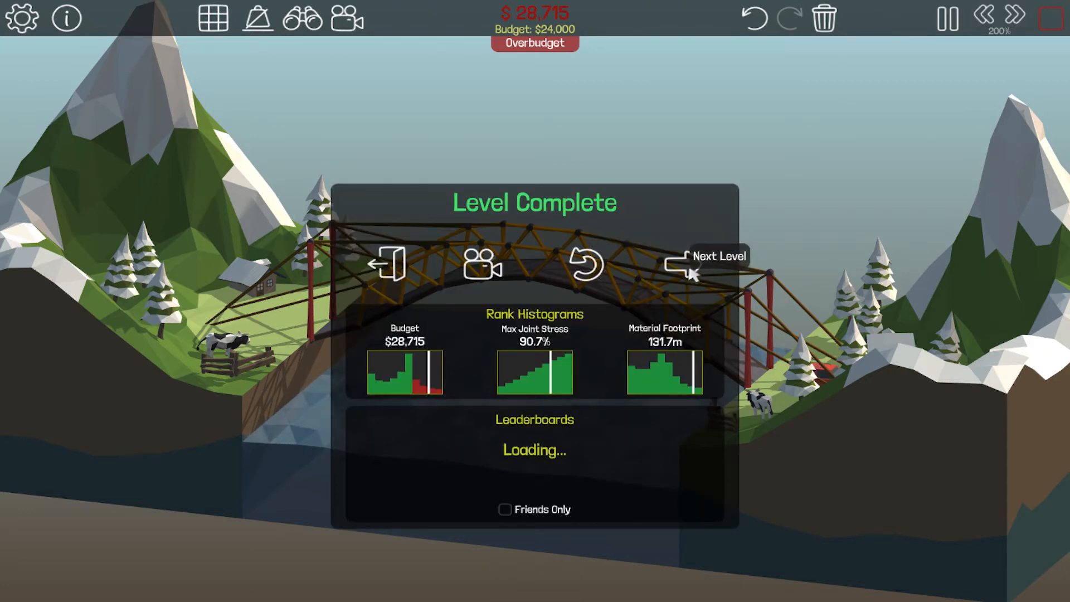
Advance to the next level and lay a flat road deck from the left anchor to the right anchor.
{"action": "left_click", "coordinate": [705, 266]}
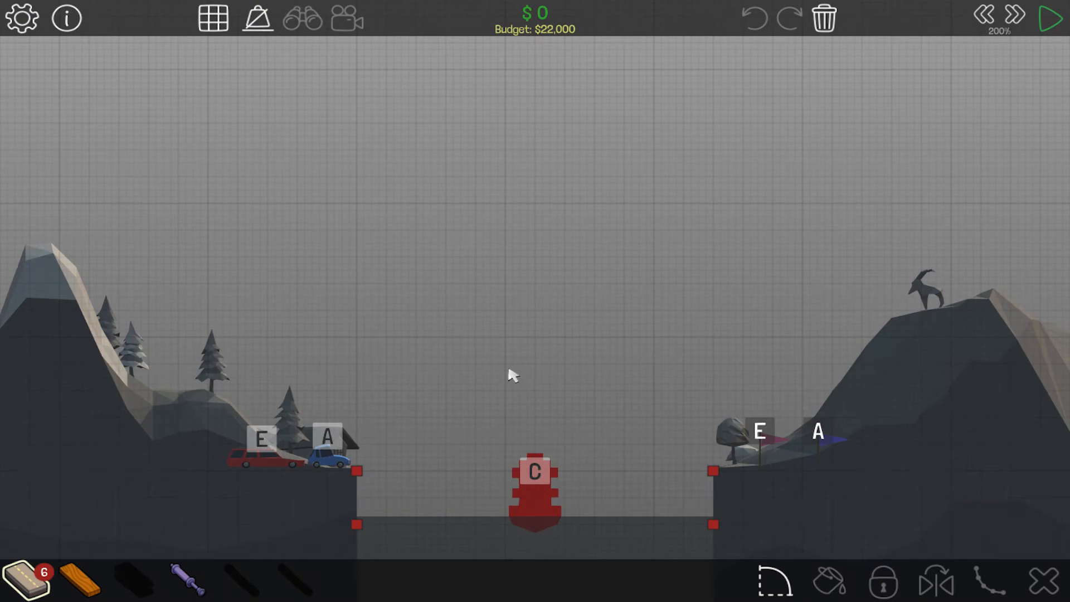
{"action": "mouse_move", "coordinate": [141, 592]}
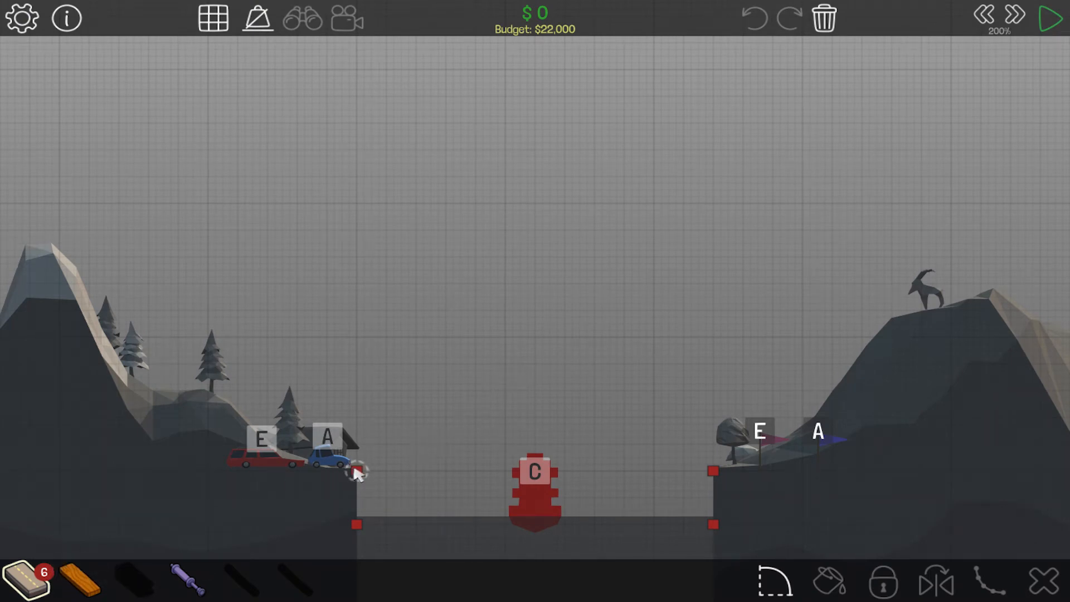
{"action": "left_click_drag", "start_coordinate": [358, 470], "coordinate": [416, 470]}
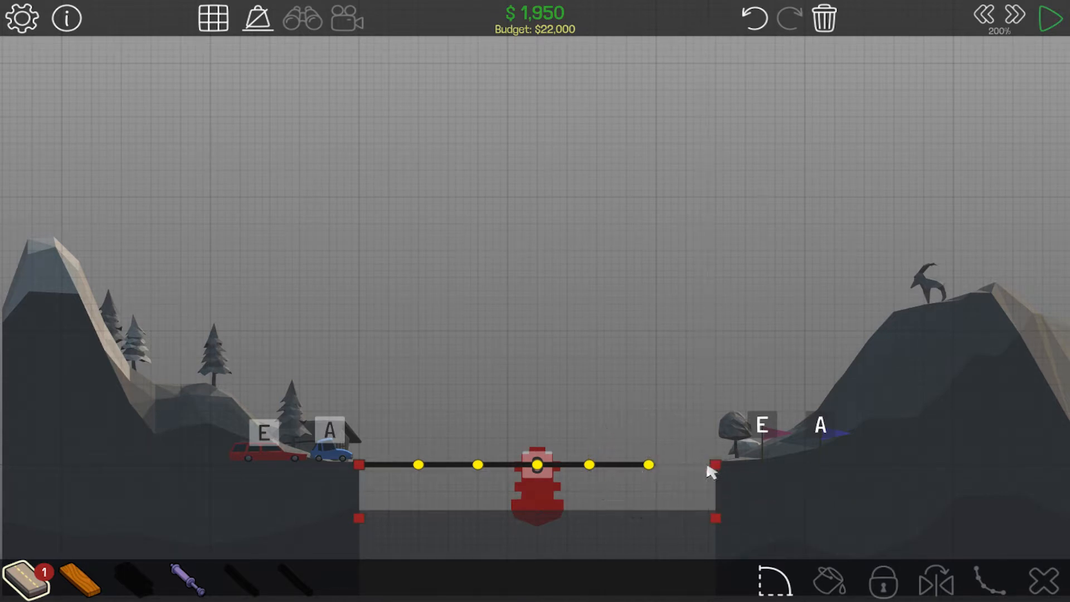
{"action": "left_click", "coordinate": [419, 465]}
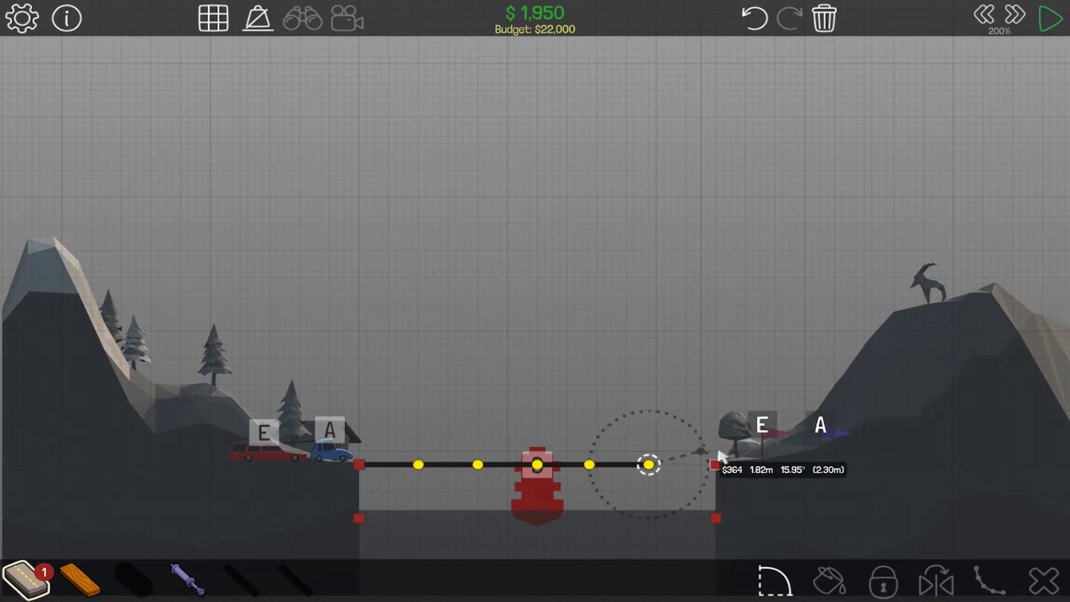
{"action": "left_click_drag", "start_coordinate": [649, 465], "coordinate": [700, 452]}
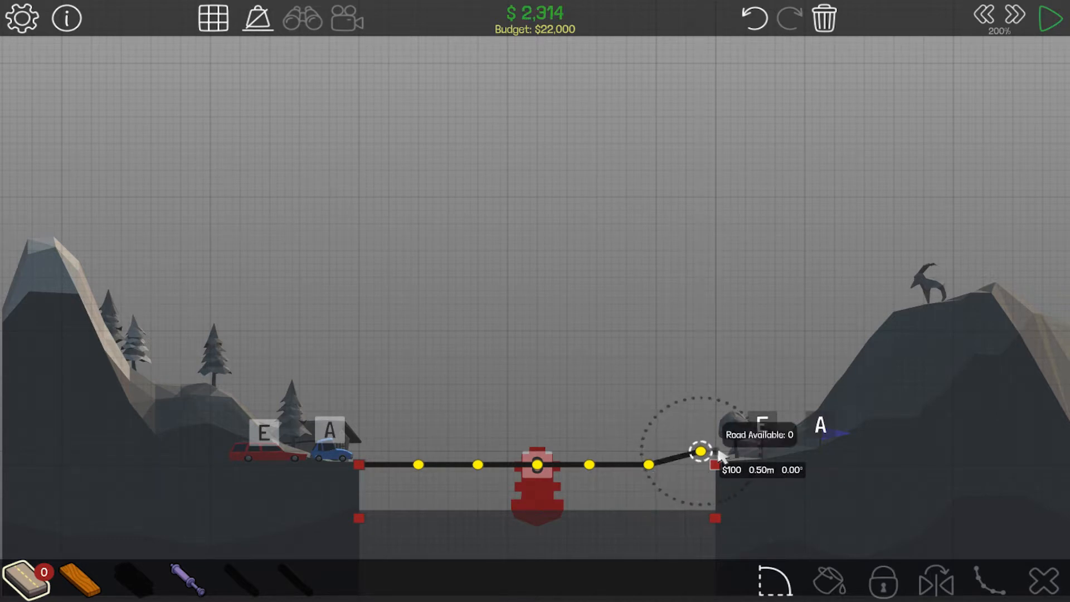
{"action": "left_click", "coordinate": [701, 452]}
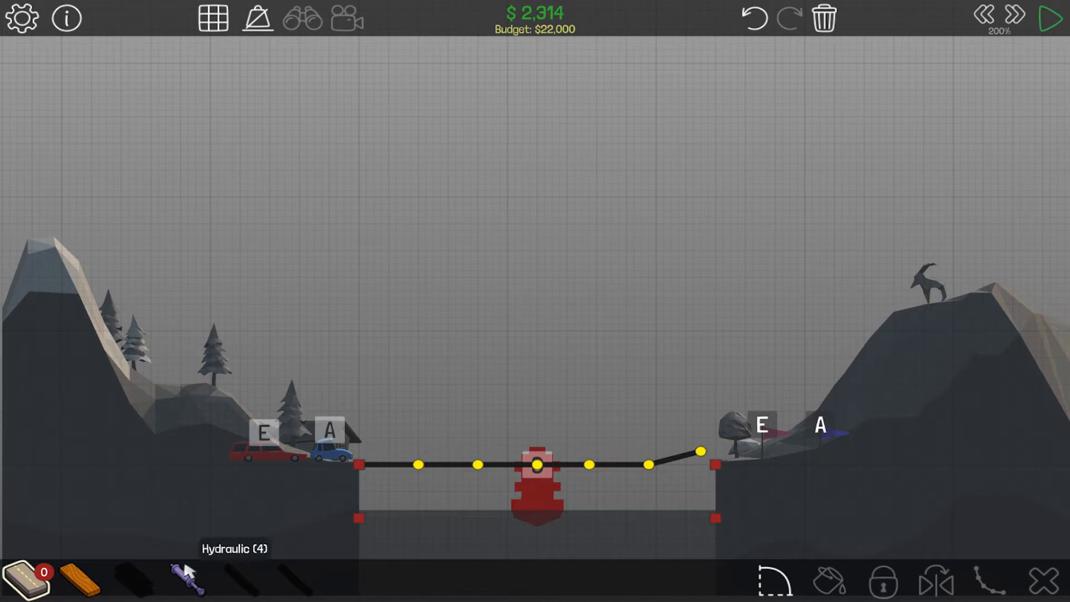
{"action": "mouse_move", "coordinate": [85, 578]}
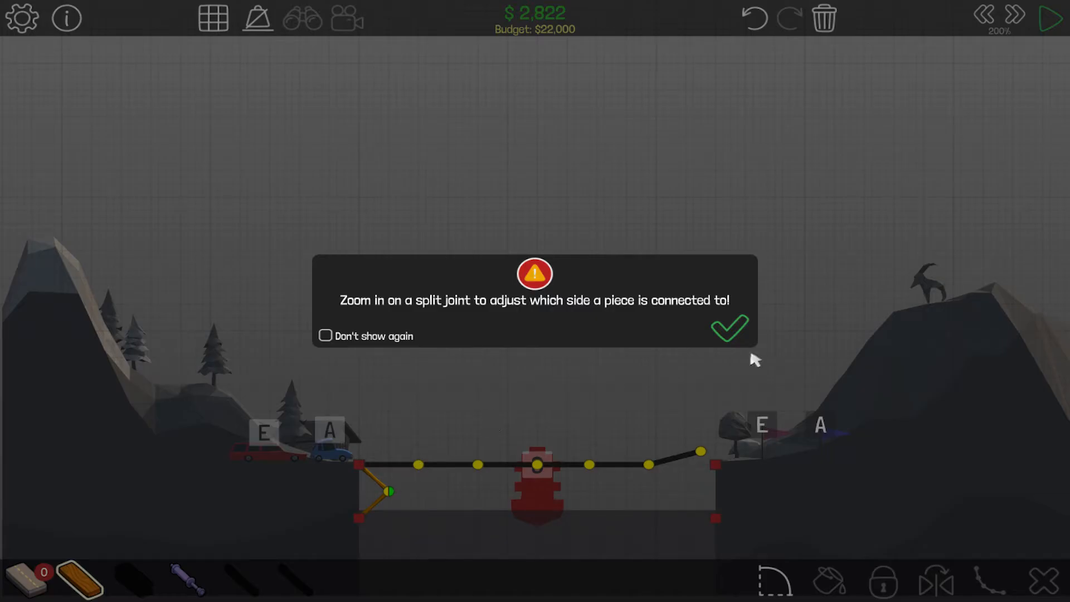
Dismiss the split-joint tip and frame wooden braces under both road halves to the bank anchors.
{"action": "left_click", "coordinate": [729, 328]}
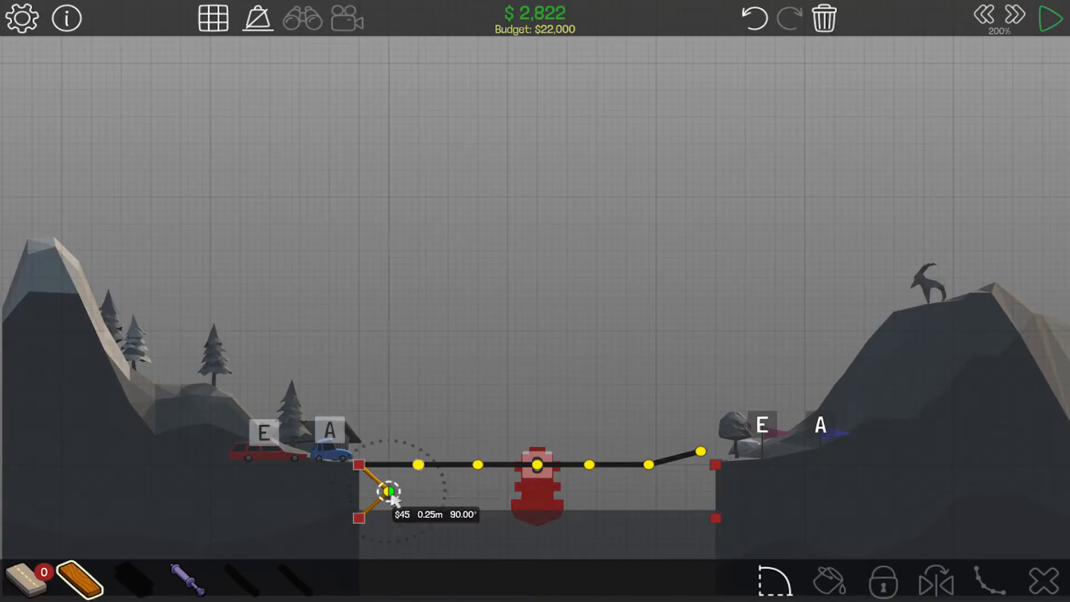
{"action": "left_click", "coordinate": [389, 491]}
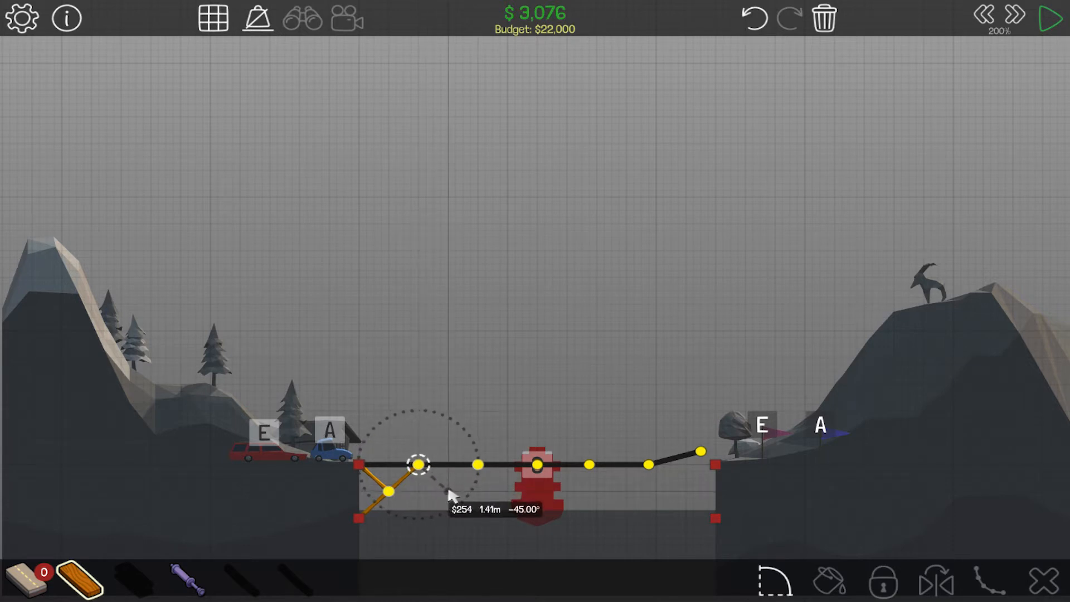
{"action": "left_click_drag", "start_coordinate": [418, 466], "coordinate": [479, 466]}
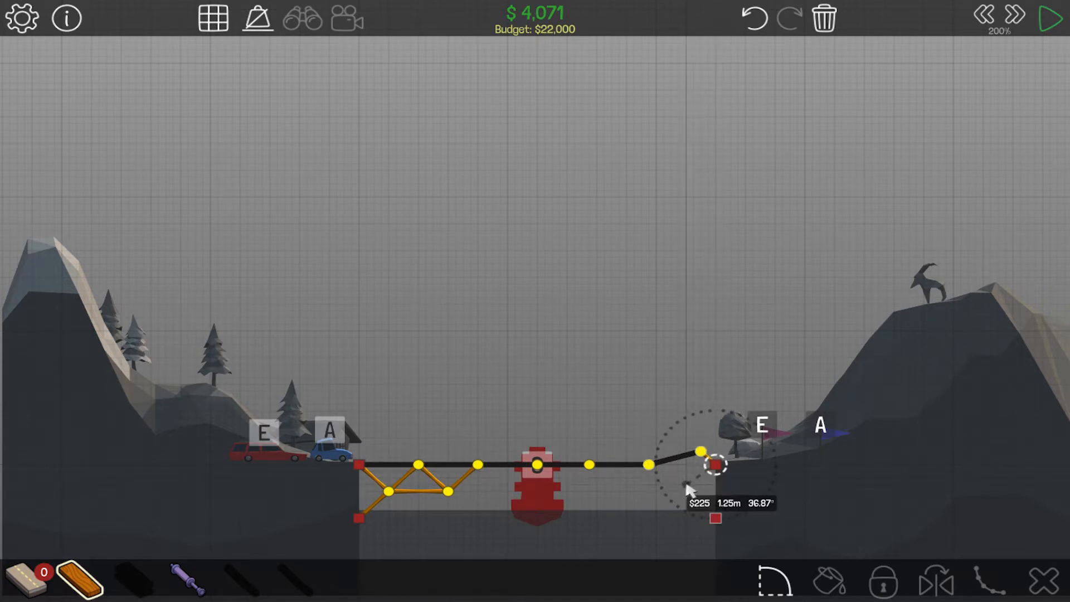
{"action": "left_click_drag", "start_coordinate": [715, 465], "coordinate": [714, 516]}
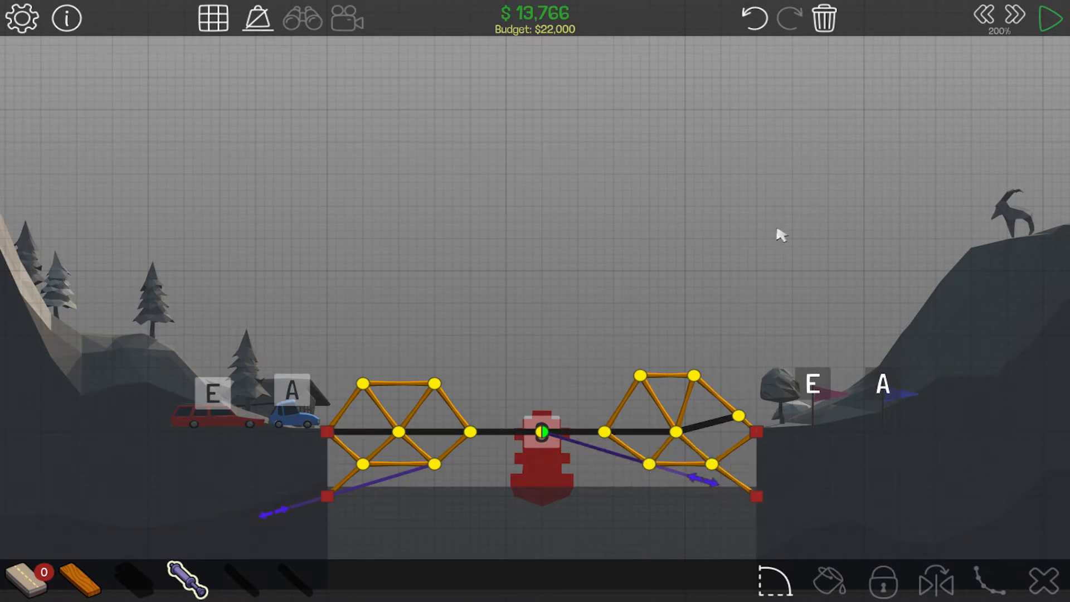
Run the drawbridge test, watch it fail, and return to building.
{"action": "left_click", "coordinate": [1047, 15]}
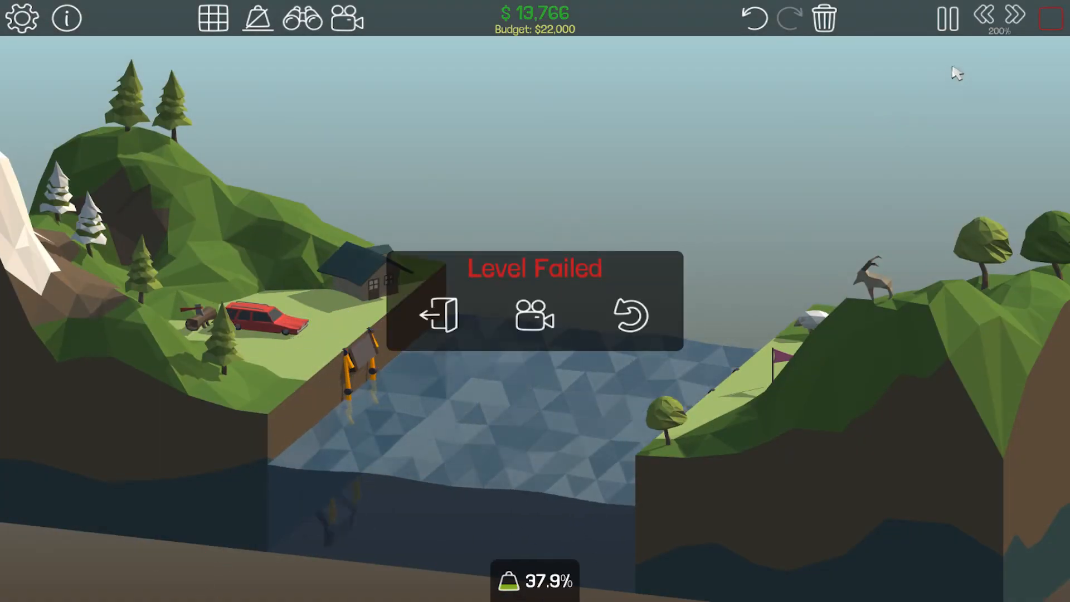
{"action": "left_click", "coordinate": [629, 314]}
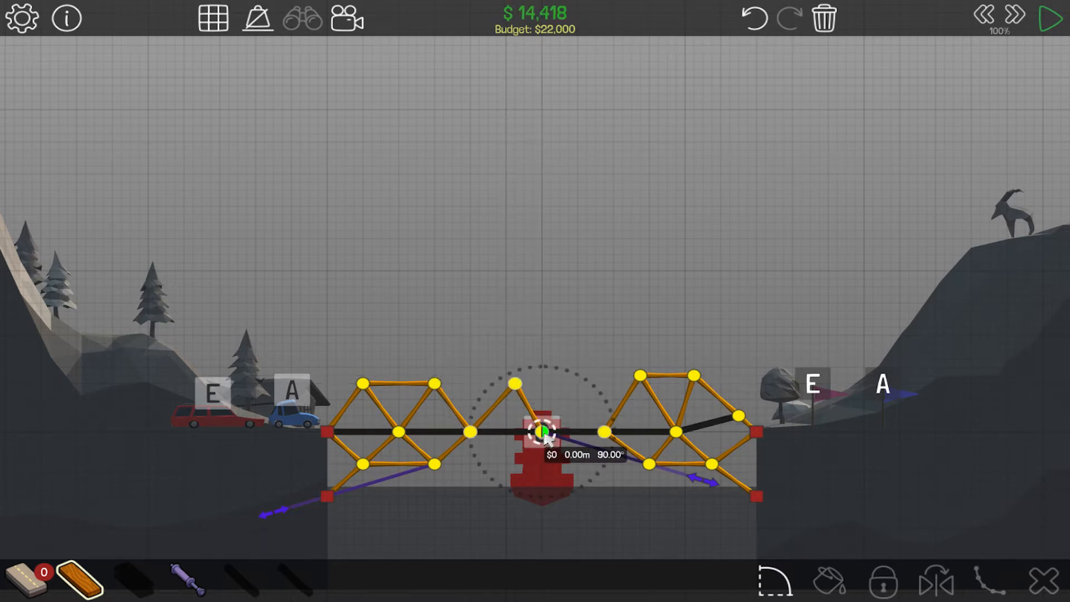
Extend the wooden top chord across the centre split and start another test run.
{"action": "left_click_drag", "start_coordinate": [539, 433], "coordinate": [570, 376]}
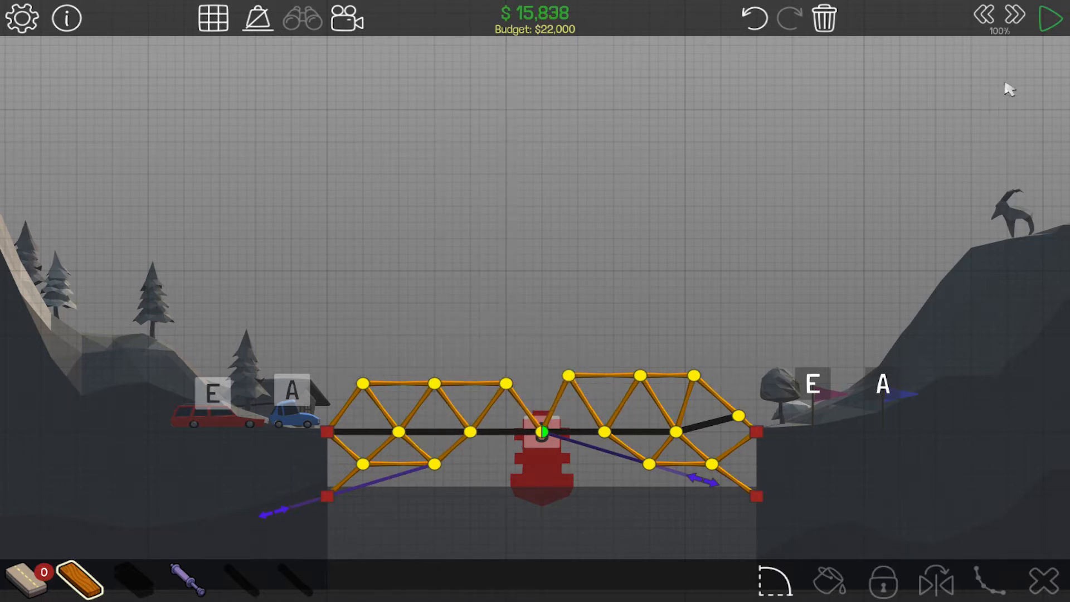
{"action": "left_click", "coordinate": [1051, 19]}
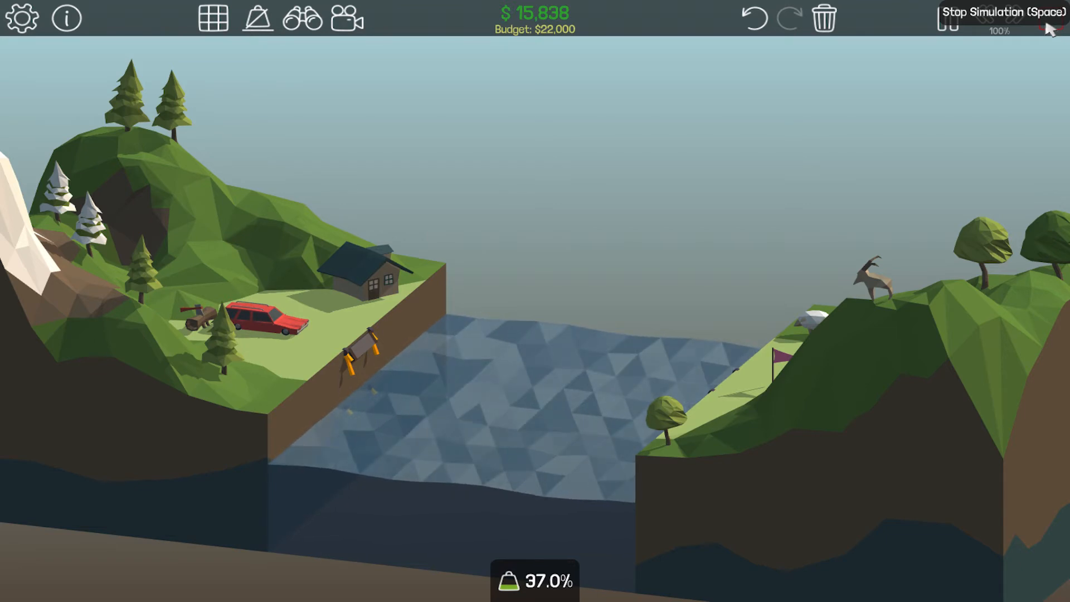
{"action": "left_click", "coordinate": [949, 16]}
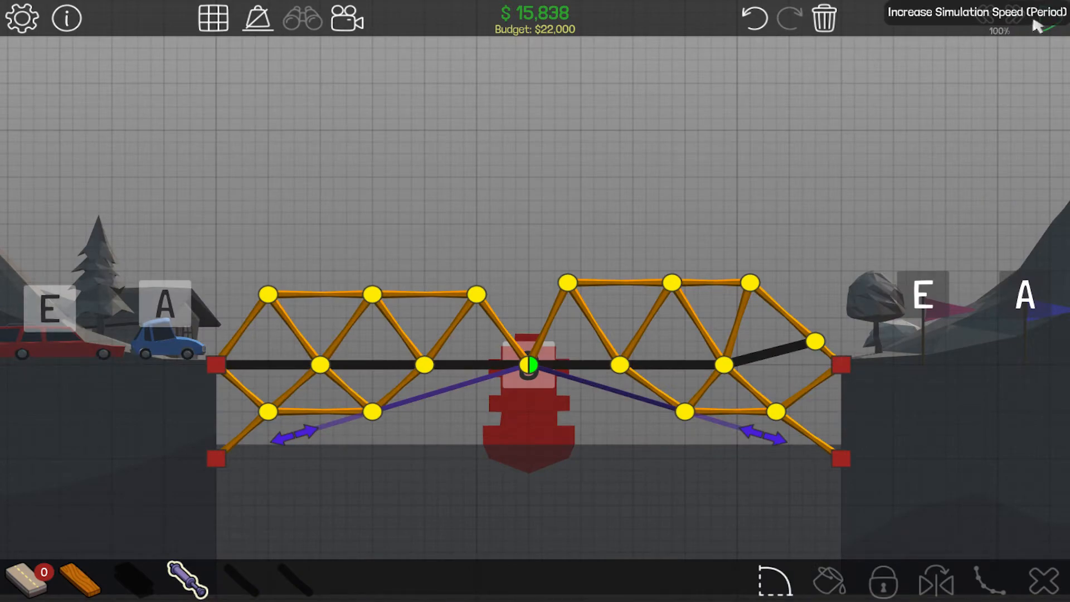
{"action": "left_click", "coordinate": [1016, 17]}
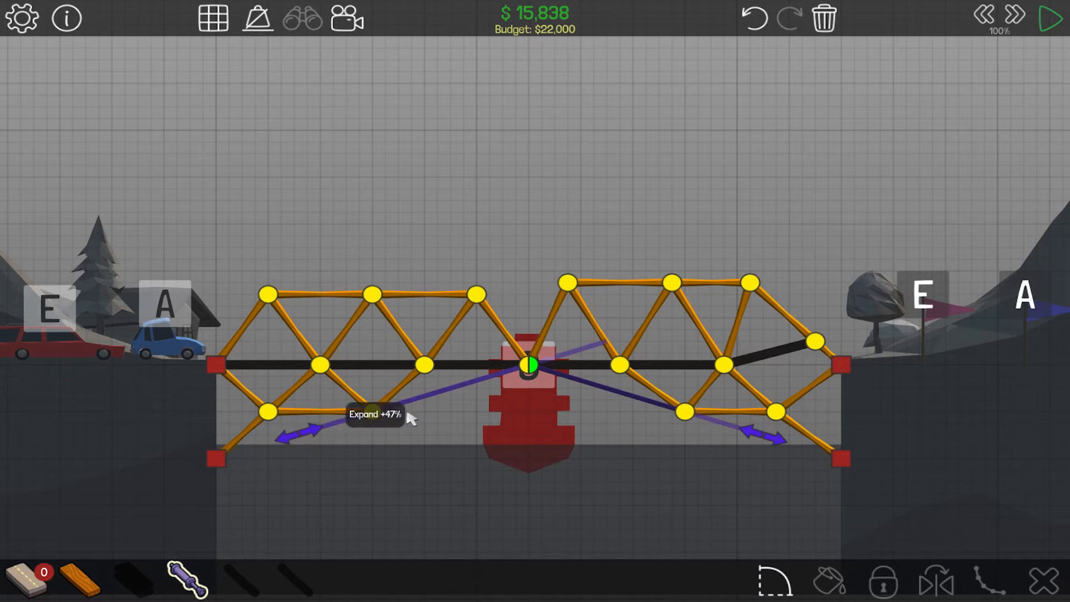
Run the drawbridge so the vehicles cross and reach Level Complete within budget.
{"action": "left_click", "coordinate": [1052, 19]}
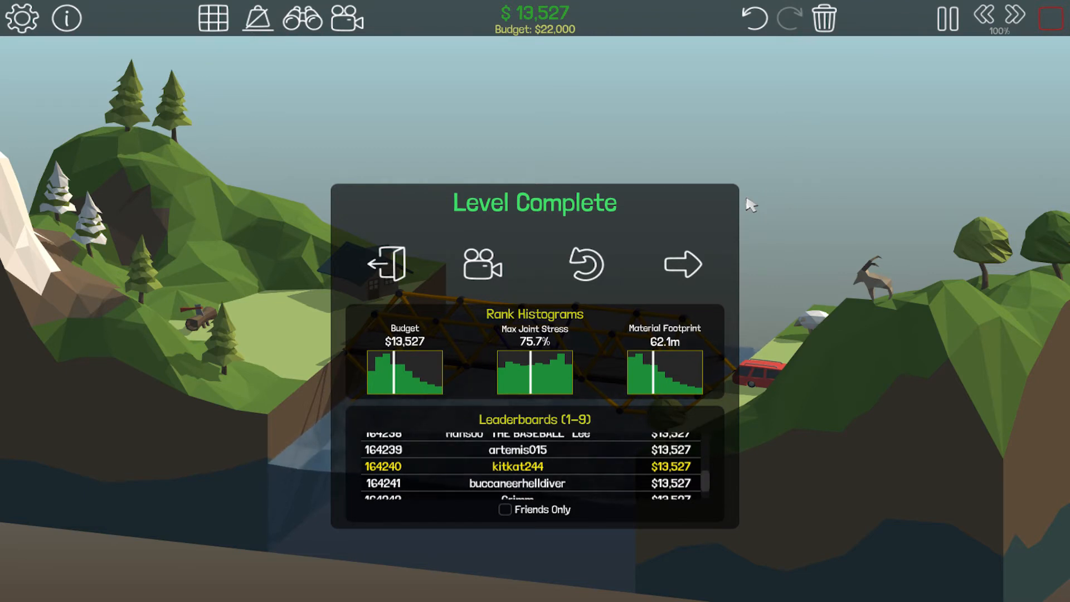
Advance to the checkpoint level with the central pillar and dismiss the checkpoint tutorial.
{"action": "left_click", "coordinate": [683, 265]}
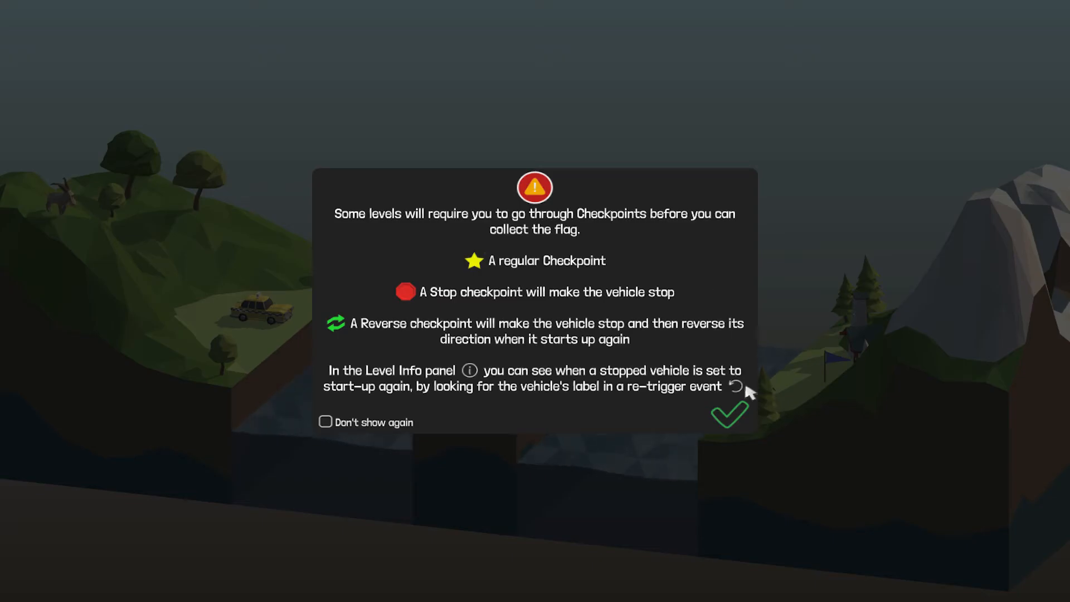
{"action": "mouse_move", "coordinate": [715, 390]}
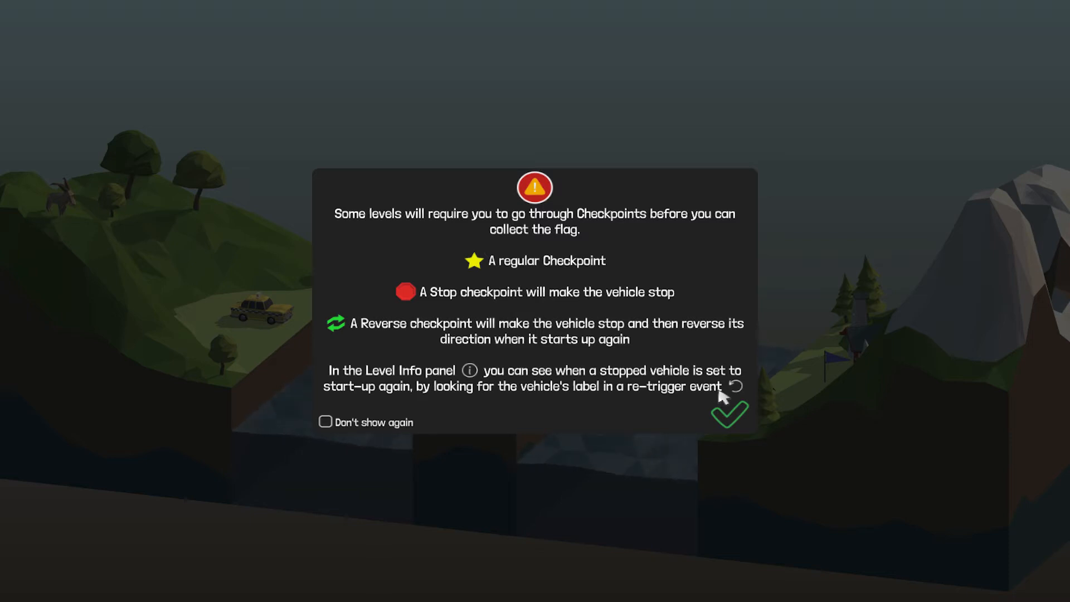
{"action": "left_click", "coordinate": [729, 414]}
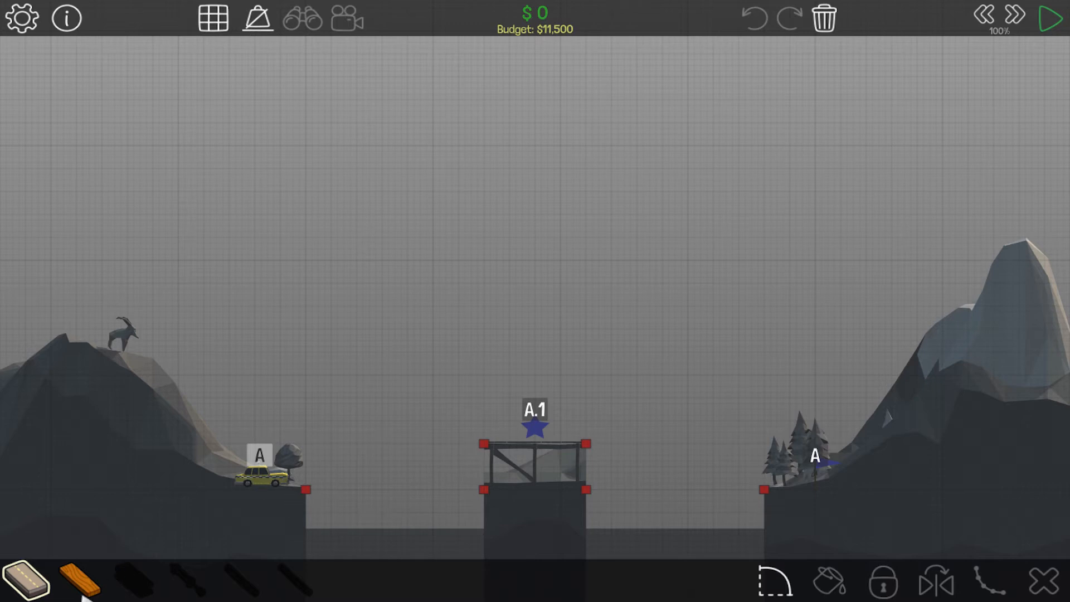
Lay road from the left bank over the centre pier and down to the right bank anchor.
{"action": "left_click_drag", "start_coordinate": [302, 489], "coordinate": [350, 475]}
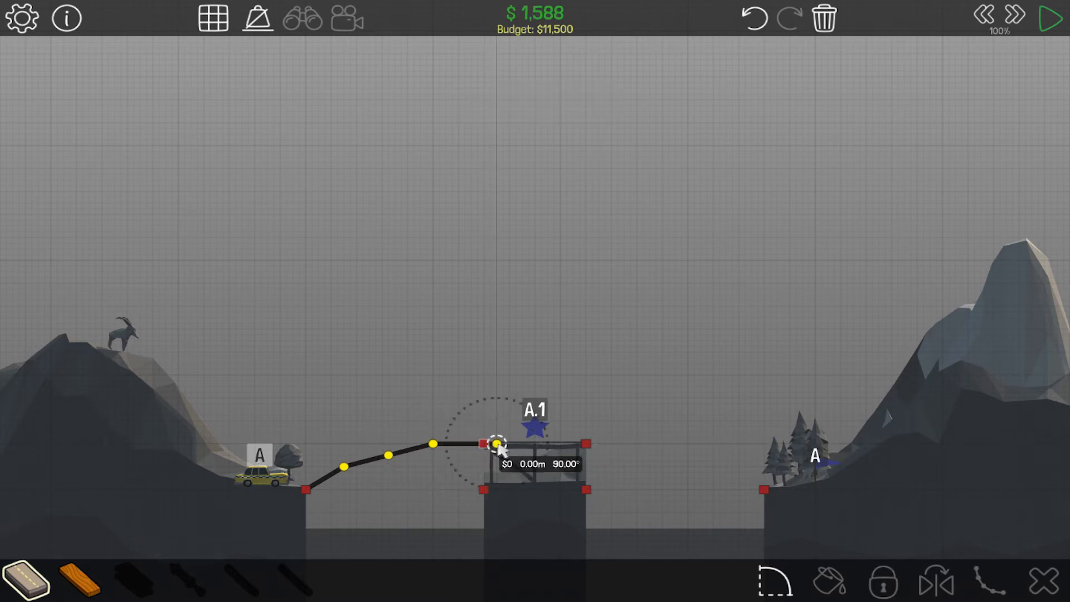
{"action": "left_click", "coordinate": [497, 445]}
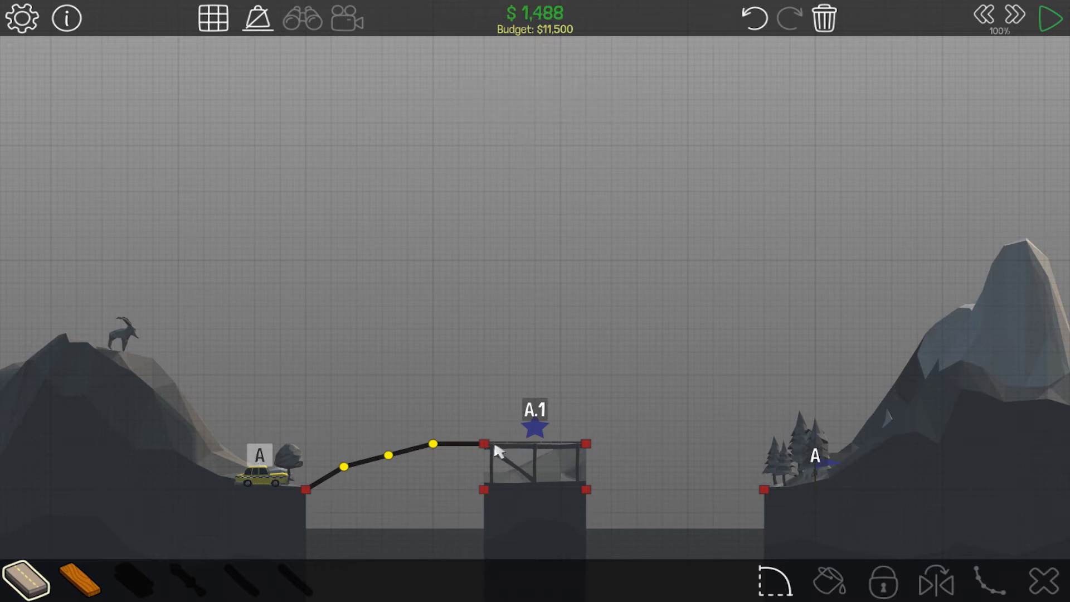
{"action": "left_click_drag", "start_coordinate": [482, 445], "coordinate": [588, 445]}
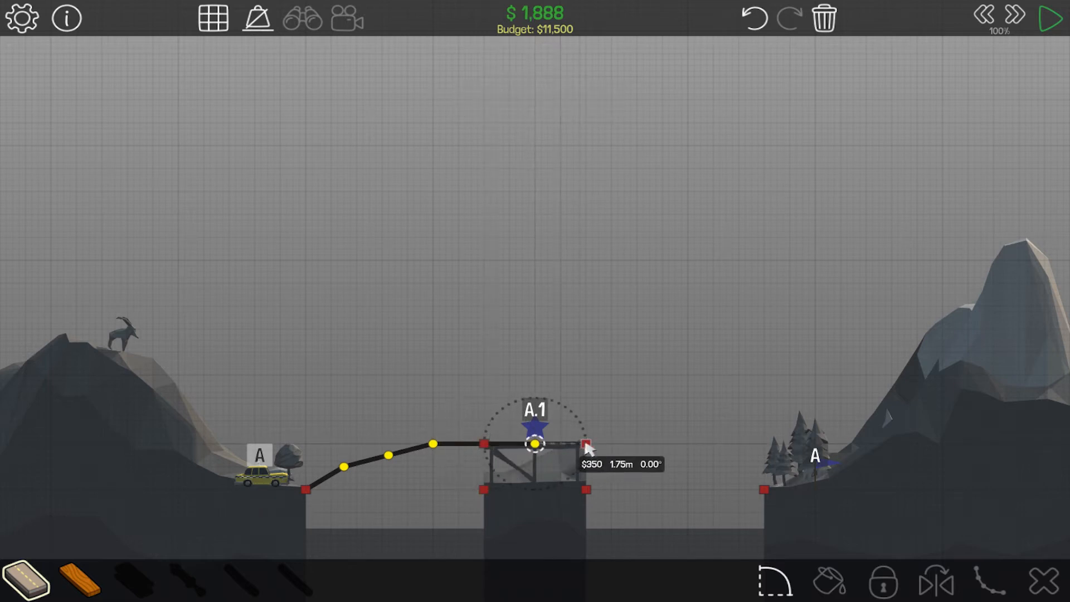
{"action": "left_click_drag", "start_coordinate": [537, 444], "coordinate": [586, 445]}
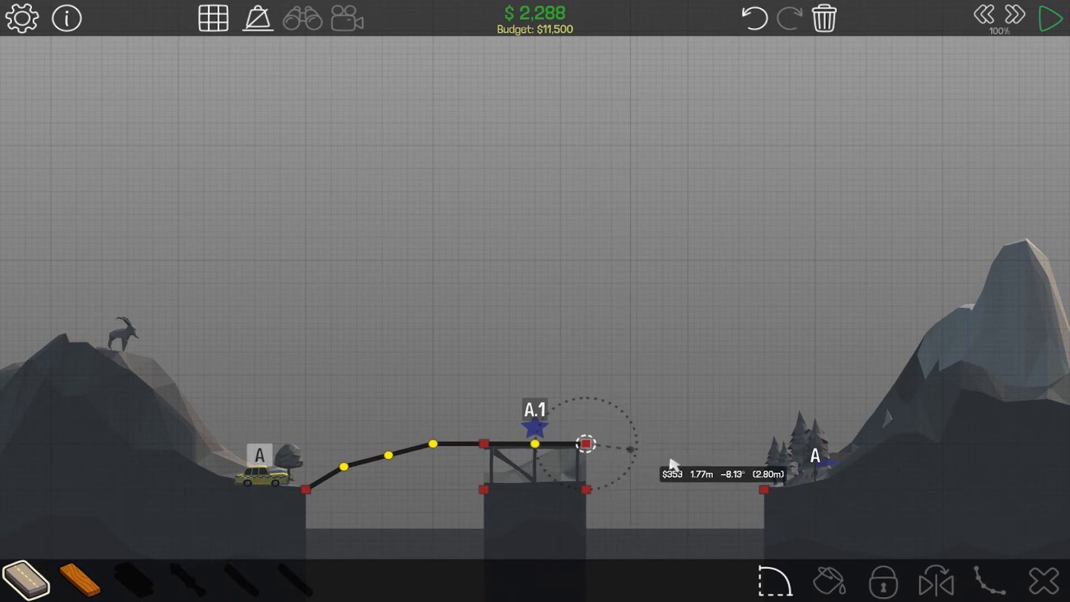
{"action": "left_click_drag", "start_coordinate": [583, 443], "coordinate": [676, 472]}
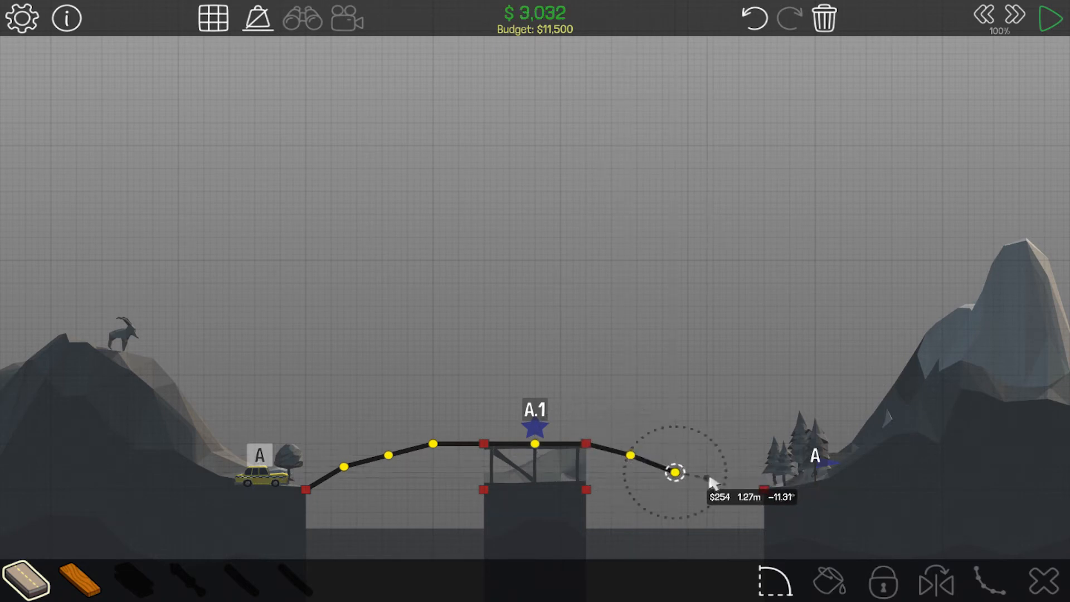
{"action": "left_click_drag", "start_coordinate": [672, 473], "coordinate": [720, 485]}
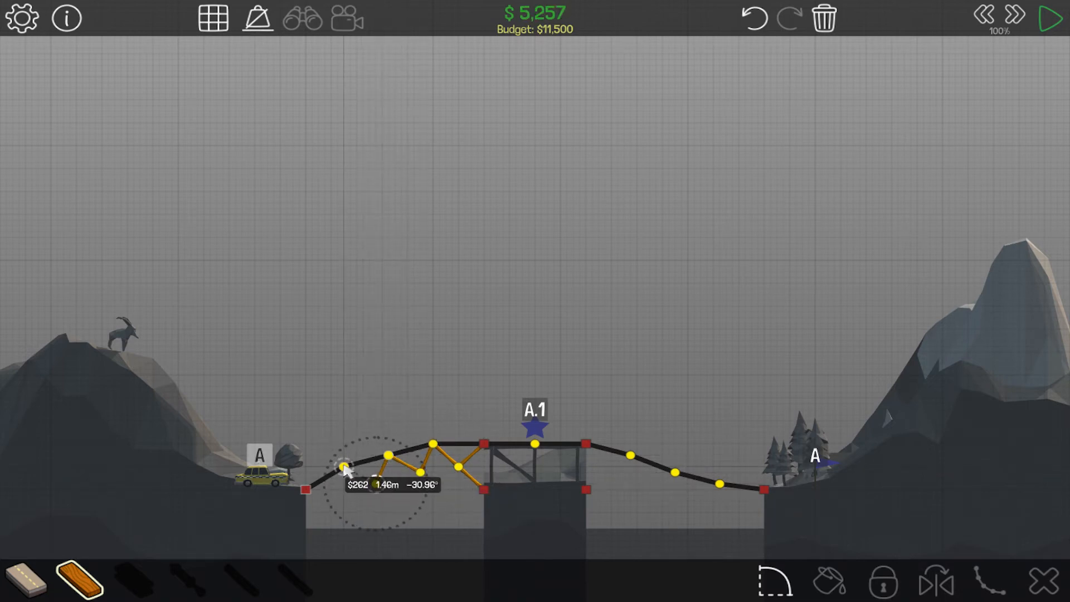
Build wooden triangular truss members under the left span, then under the right span.
{"action": "left_click_drag", "start_coordinate": [345, 467], "coordinate": [373, 485]}
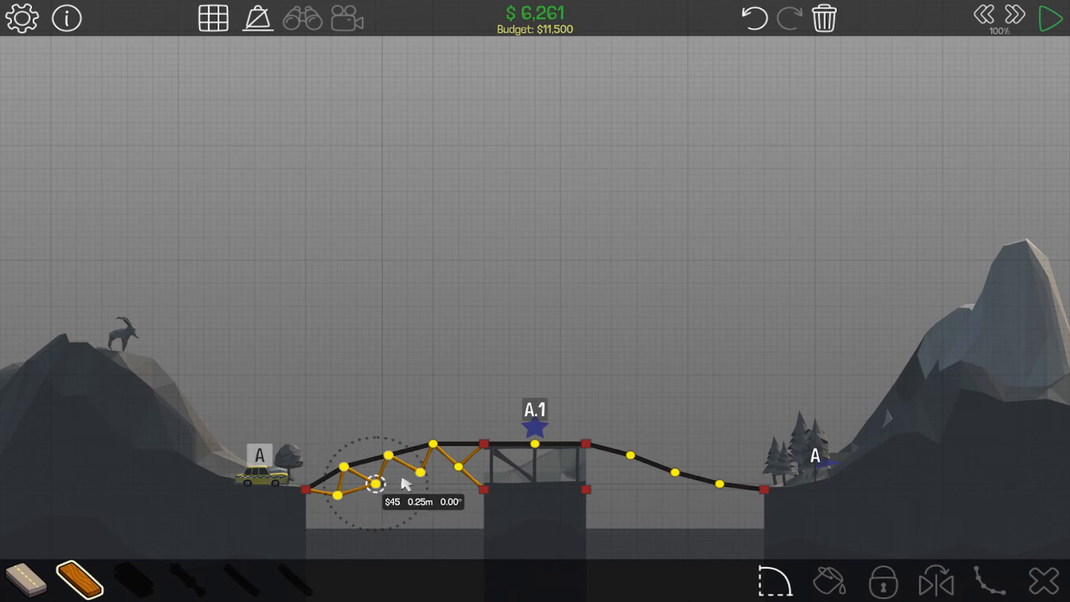
{"action": "left_click_drag", "start_coordinate": [372, 481], "coordinate": [460, 467]}
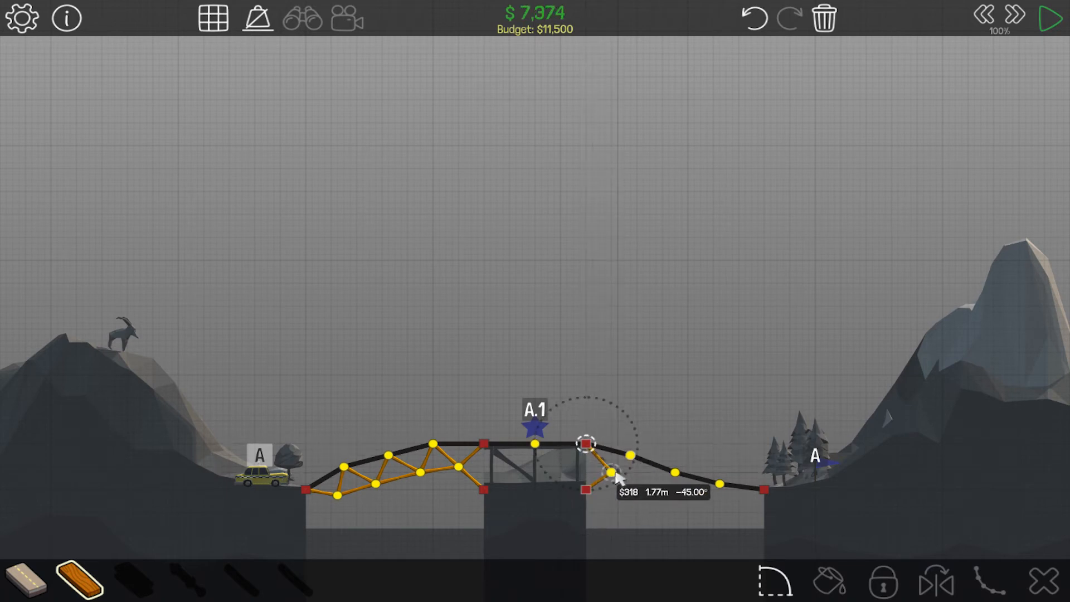
{"action": "left_click_drag", "start_coordinate": [586, 443], "coordinate": [615, 473]}
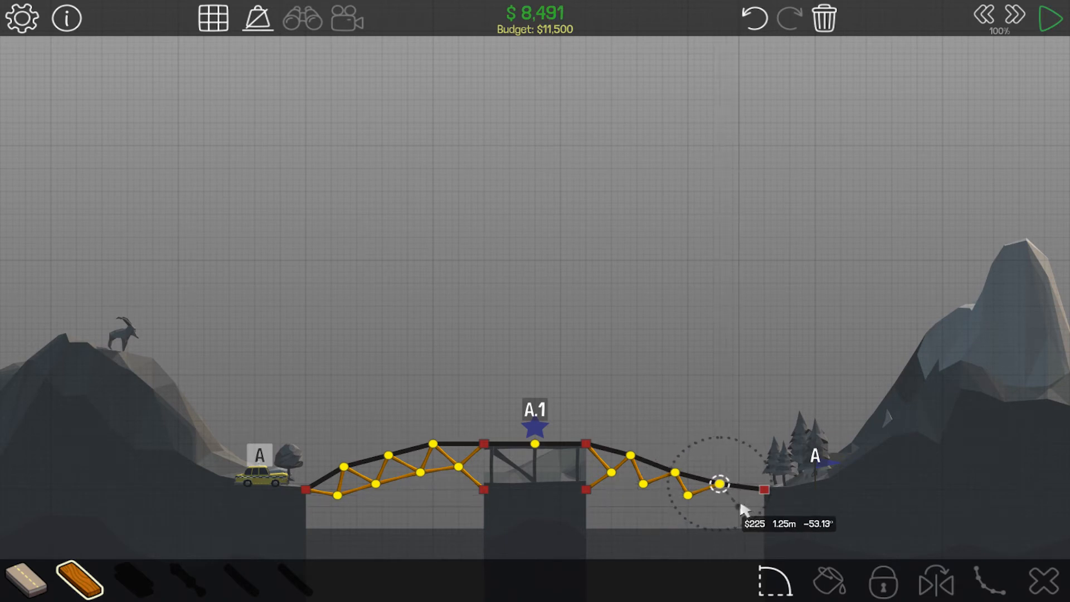
{"action": "left_click_drag", "start_coordinate": [717, 485], "coordinate": [762, 489]}
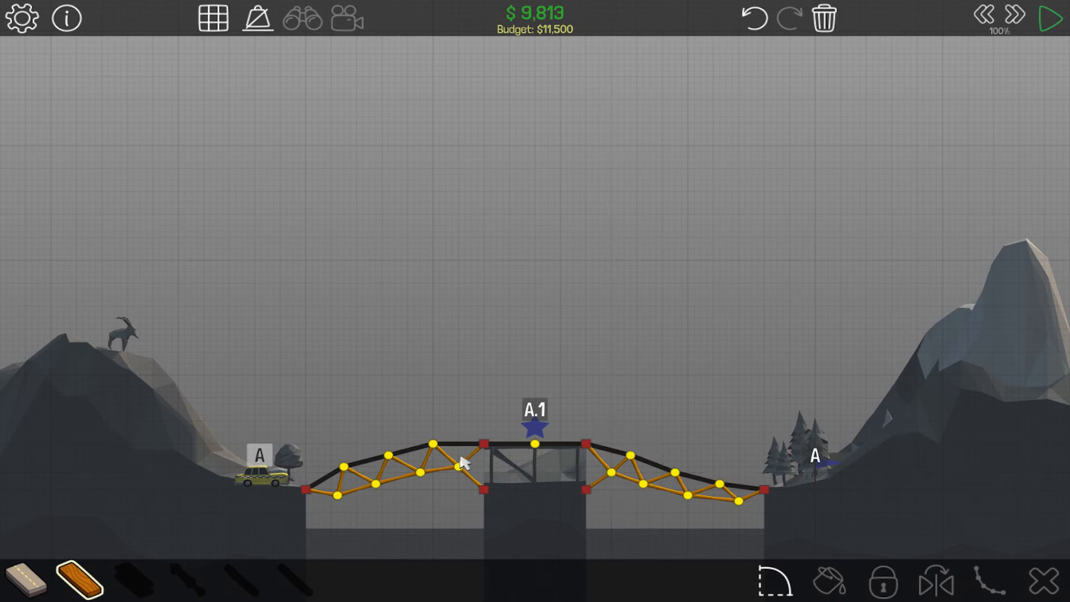
{"action": "mouse_move", "coordinate": [1053, 22]}
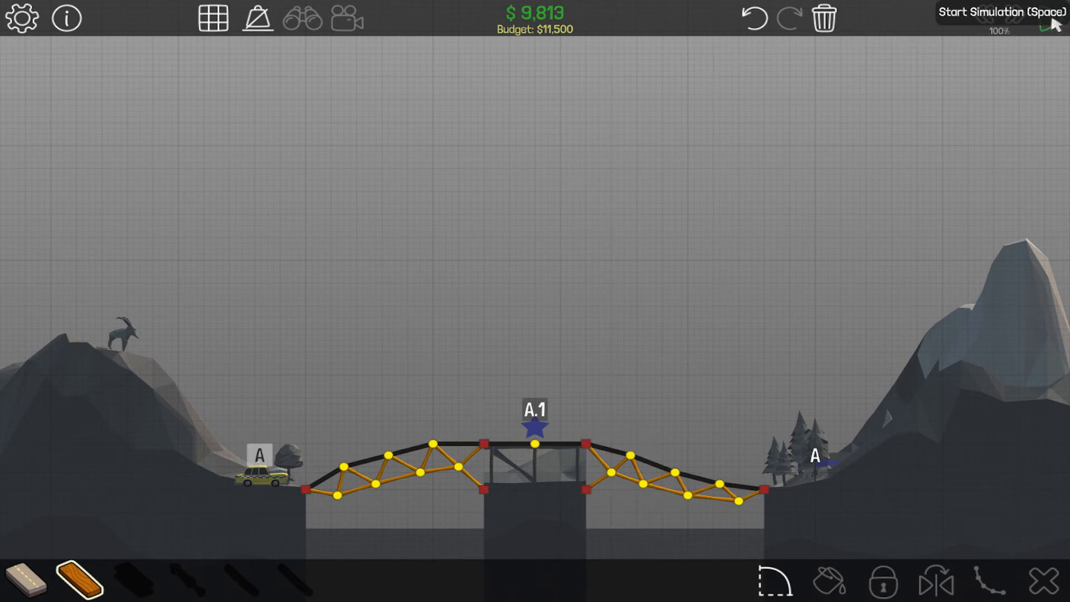
Test the bridge, trim the left-span truss to cut cost to $8,799, and test again.
{"action": "left_click", "coordinate": [1050, 17]}
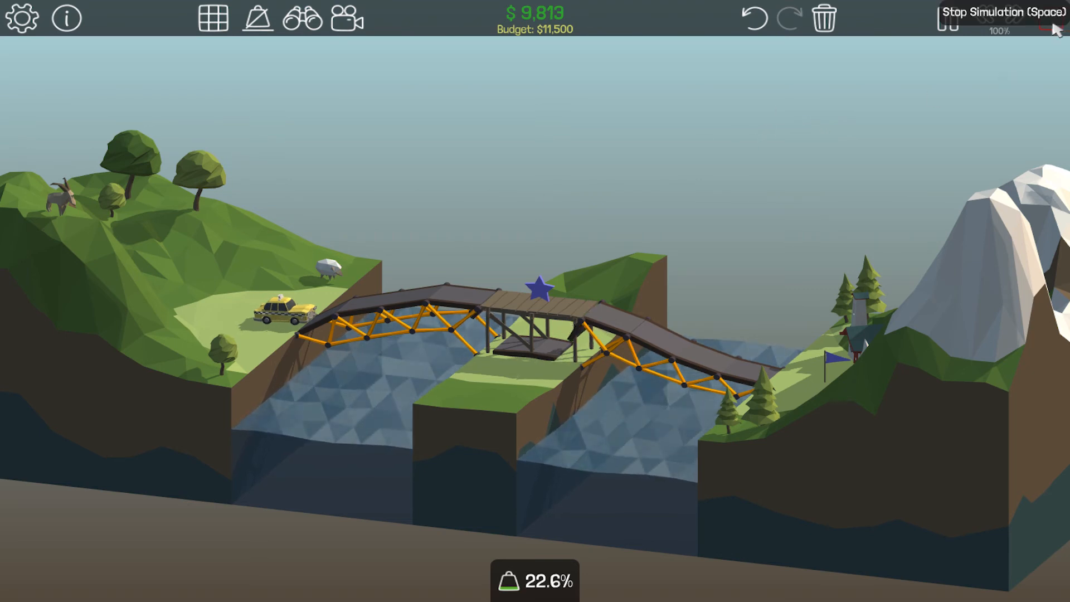
{"action": "left_click", "coordinate": [1049, 17]}
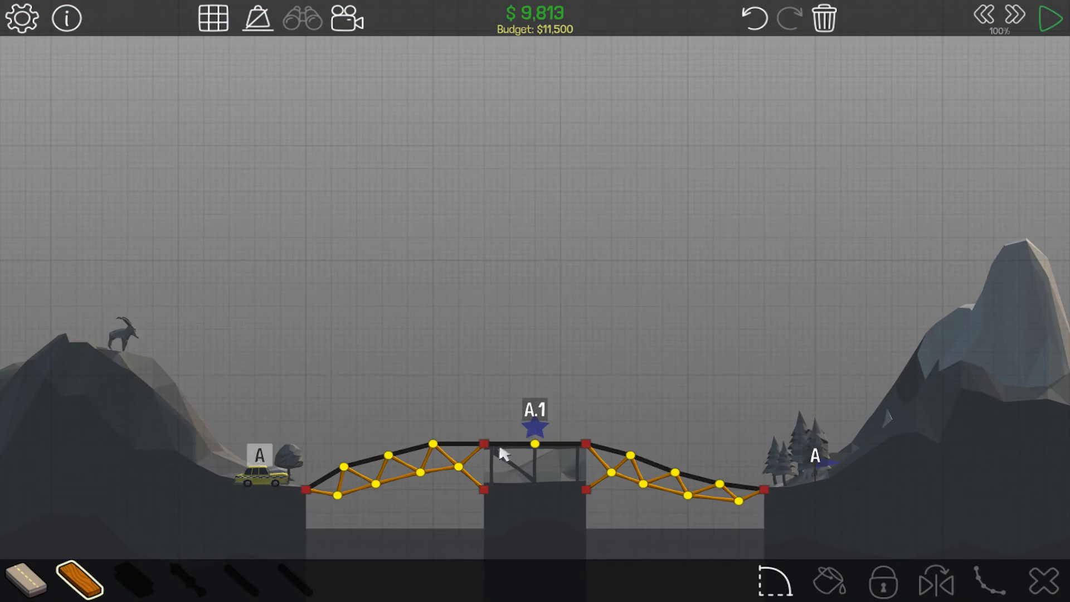
{"action": "left_click", "coordinate": [552, 445]}
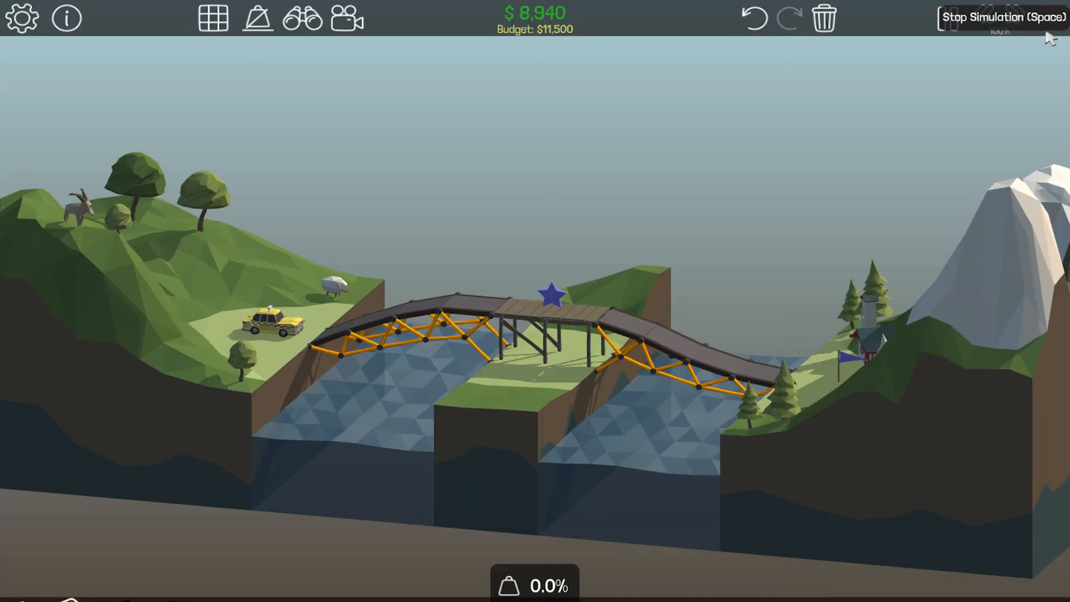
{"action": "left_click", "coordinate": [1001, 16]}
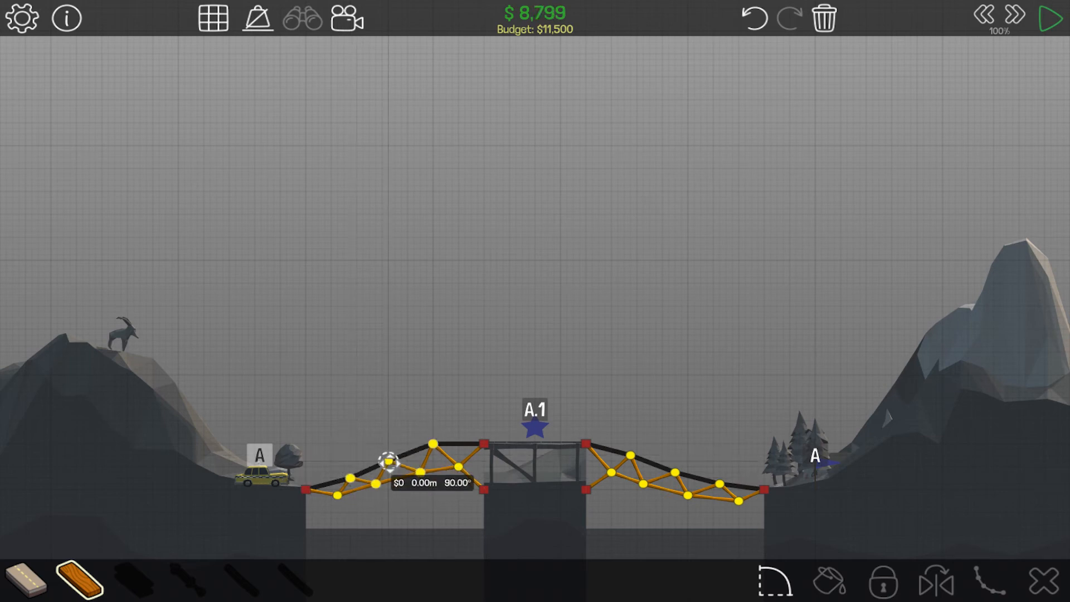
Reposition a left truss joint, add two wood members, and run the simulation to pass at $9,007.
{"action": "left_click_drag", "start_coordinate": [384, 458], "coordinate": [434, 447]}
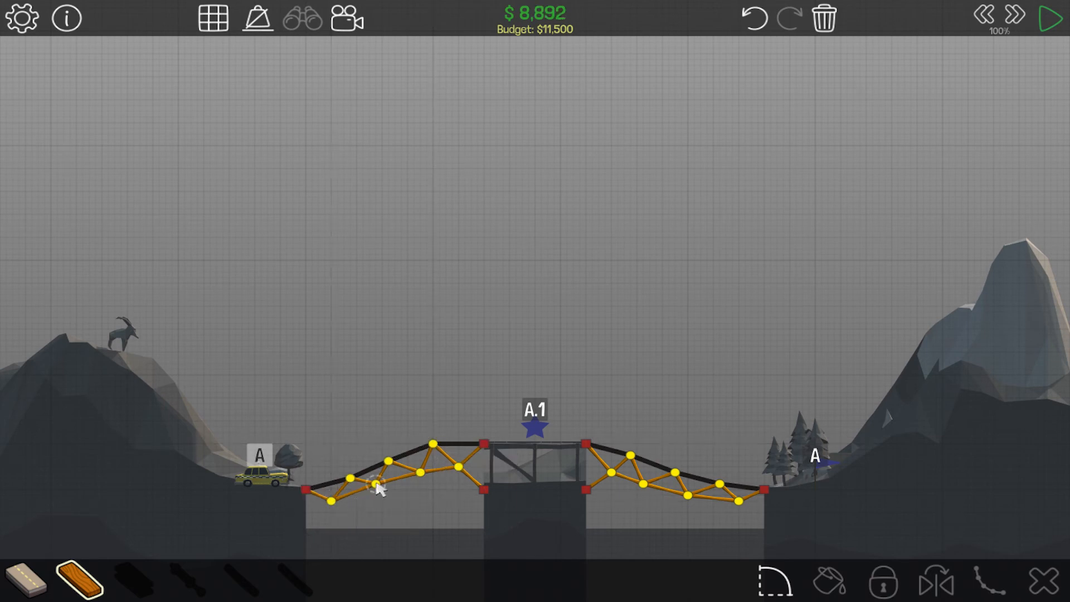
{"action": "left_click", "coordinate": [378, 488]}
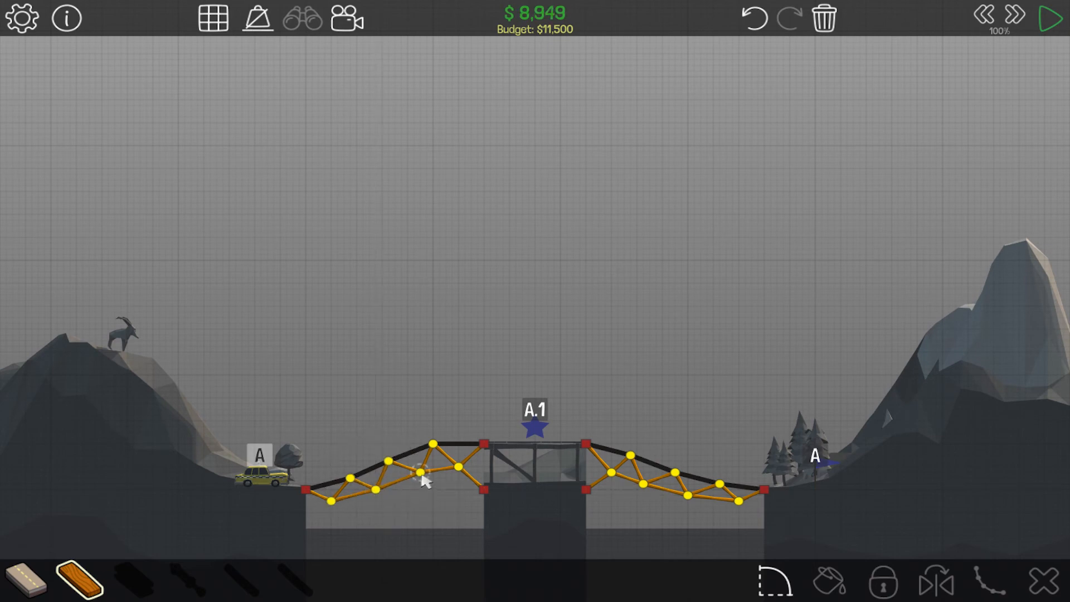
{"action": "left_click", "coordinate": [418, 478]}
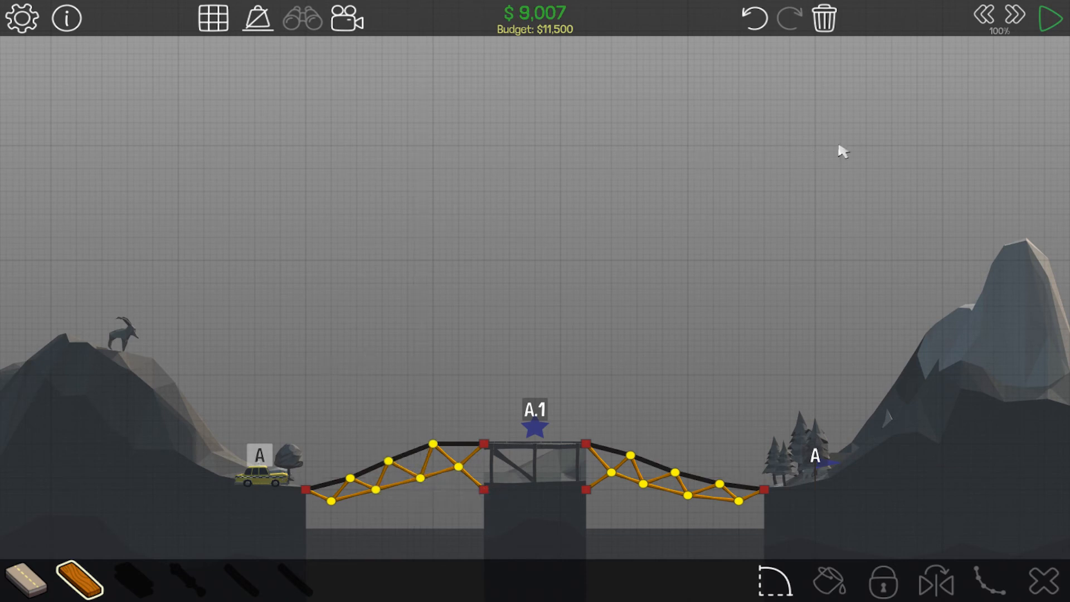
{"action": "left_click", "coordinate": [1051, 16]}
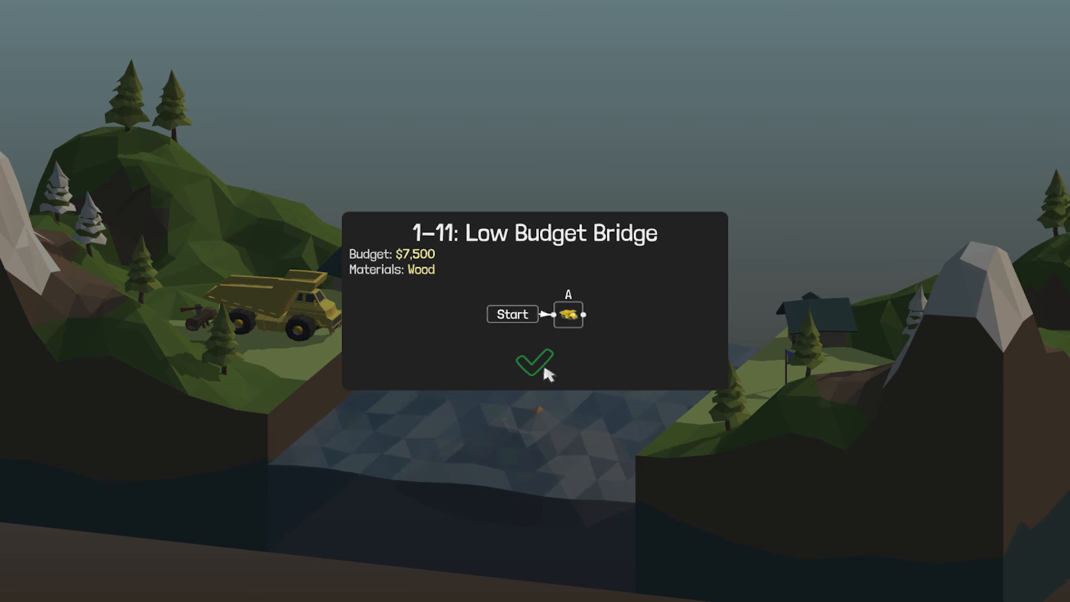
Dismiss the level 1-11 intro card to begin building.
{"action": "left_click", "coordinate": [534, 361]}
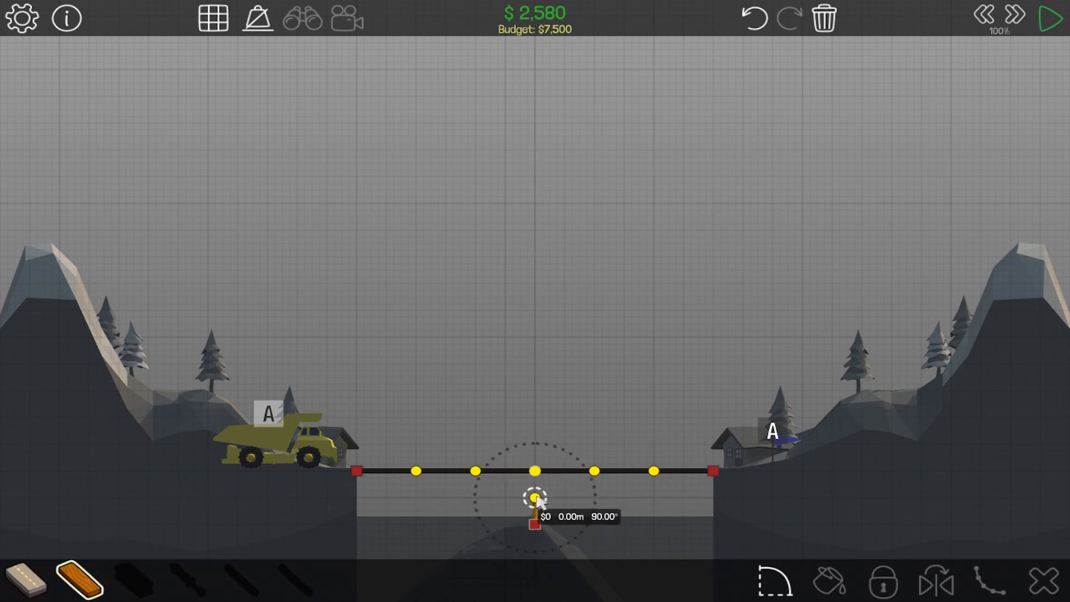
Add a vertical wood member to the centre anchor, then delete it.
{"action": "left_click_drag", "start_coordinate": [536, 498], "coordinate": [478, 478]}
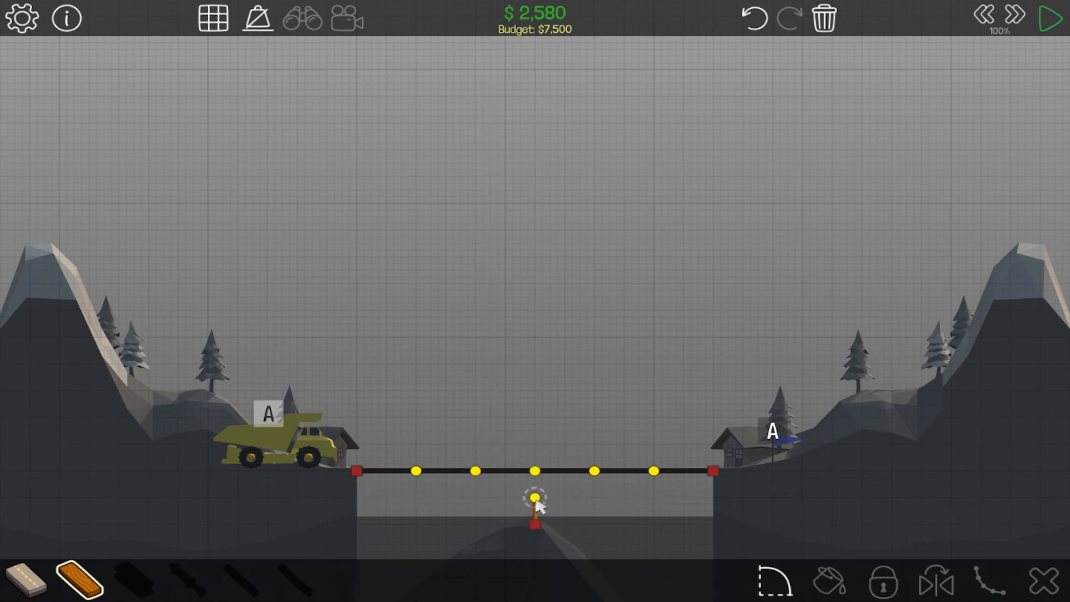
{"action": "left_click", "coordinate": [536, 498]}
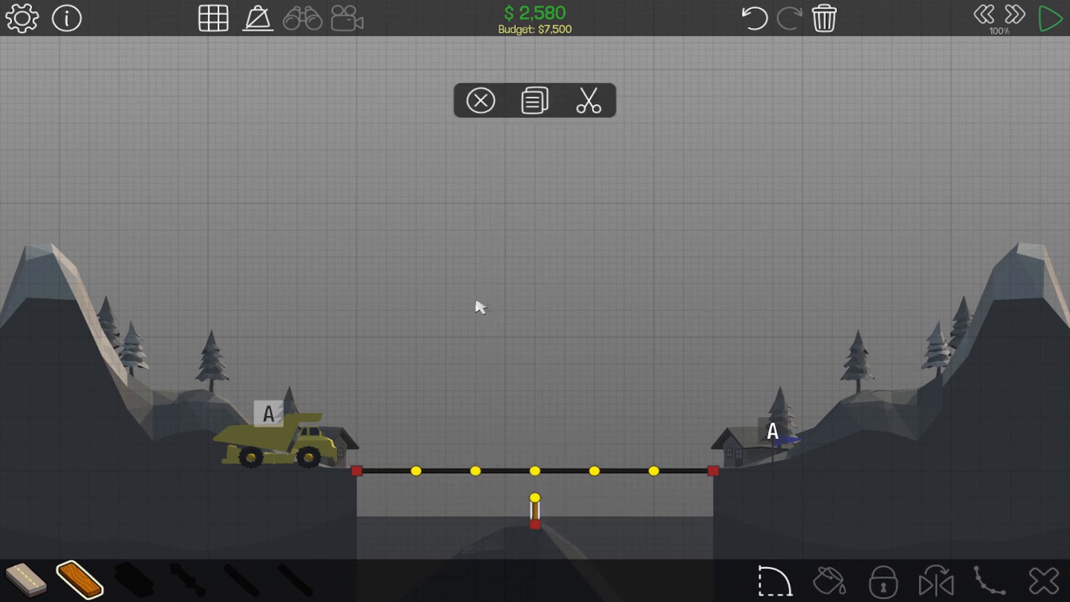
{"action": "left_click", "coordinate": [588, 100]}
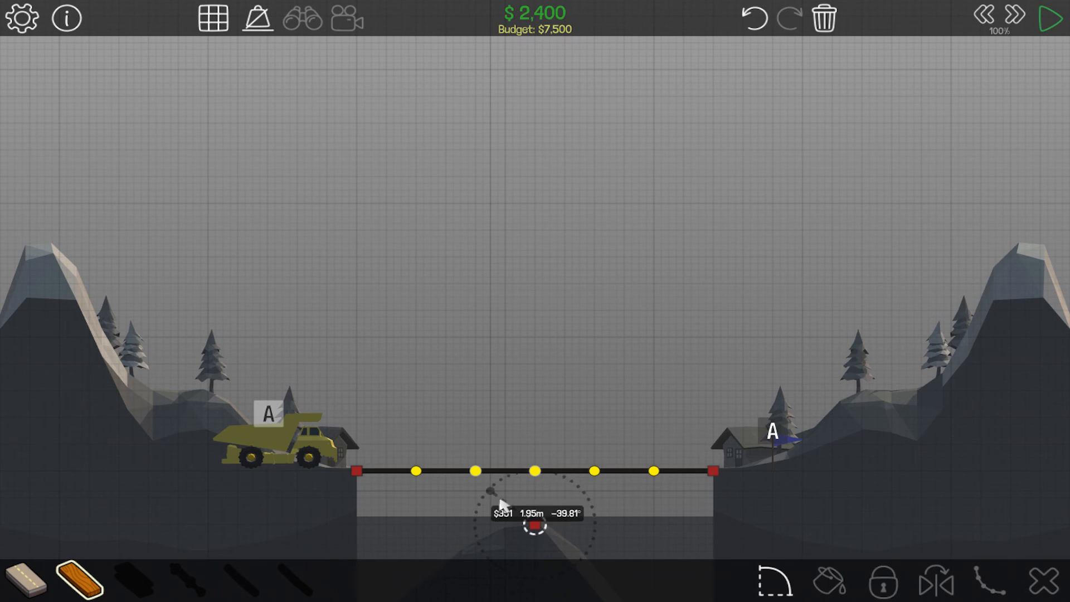
Drag wood diagonals from the centre anchor under the road out to the right bank.
{"action": "left_click_drag", "start_coordinate": [534, 524], "coordinate": [476, 470]}
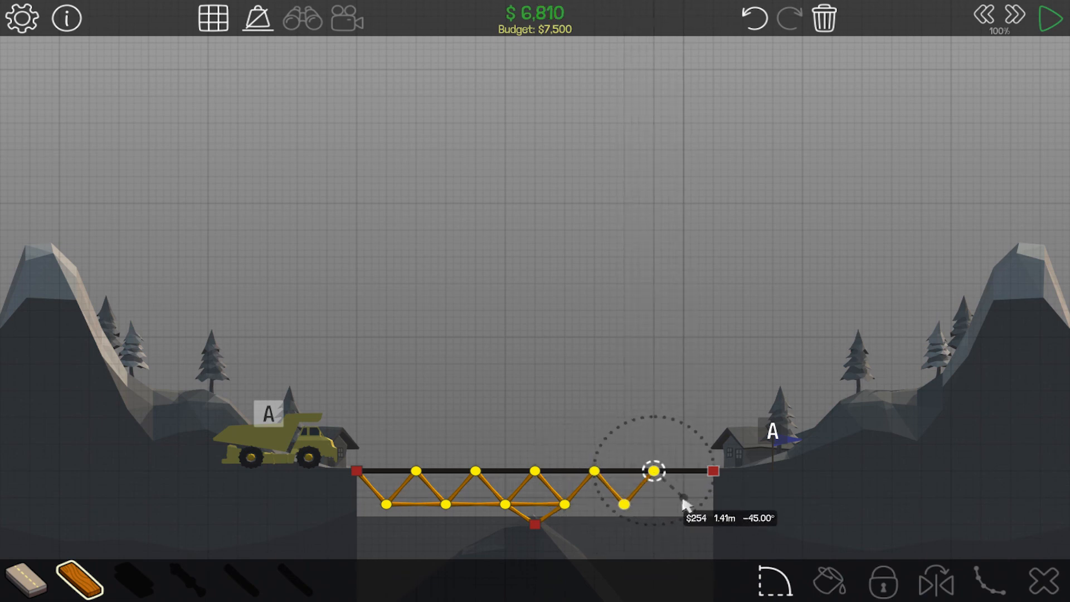
{"action": "left_click_drag", "start_coordinate": [645, 472], "coordinate": [710, 471]}
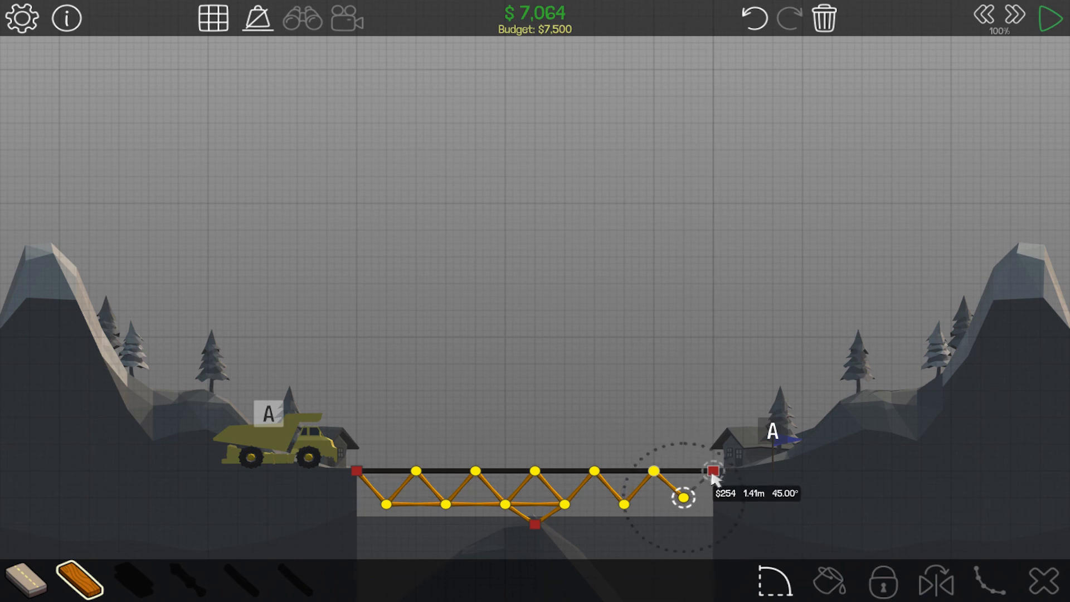